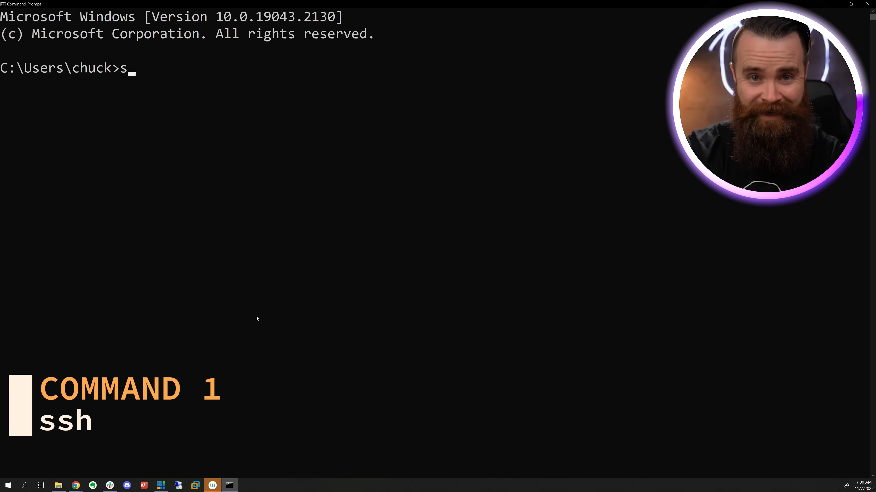
# Log in to the remote Linux server as networkchuck over SSH.
pyautogui.write('sh')
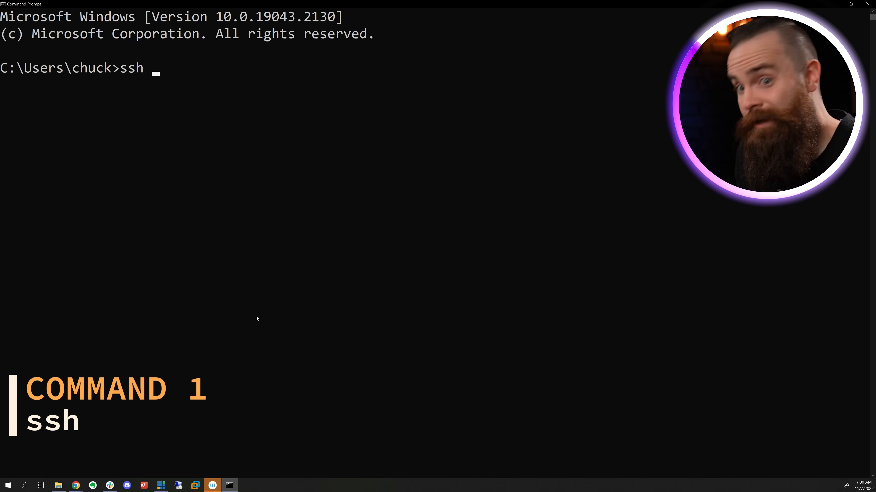
pyautogui.write('networkch')
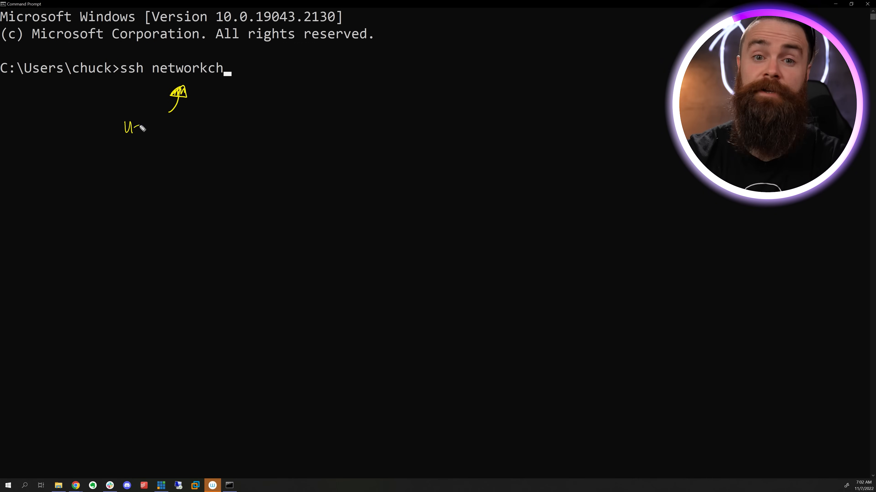
pyautogui.write('uck@')
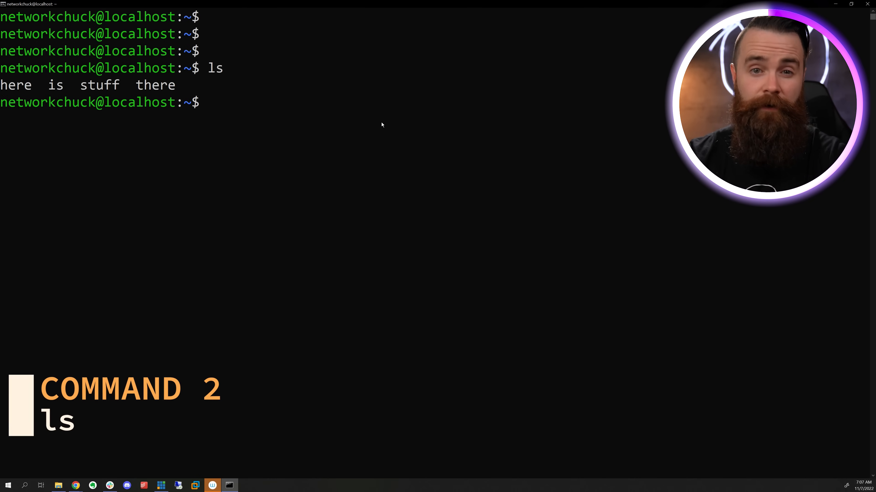
# List the home folder with ls, ls -l and ls -al to show full details.
pyautogui.write('ls')
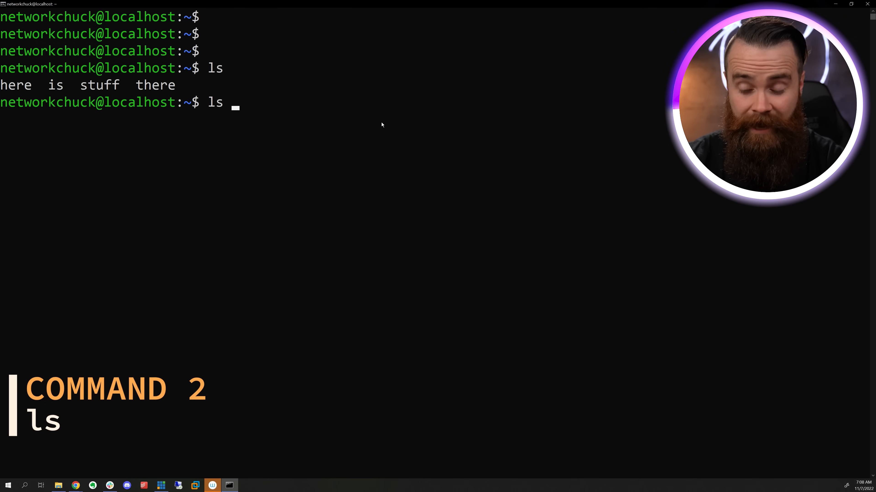
pyautogui.write('-l')
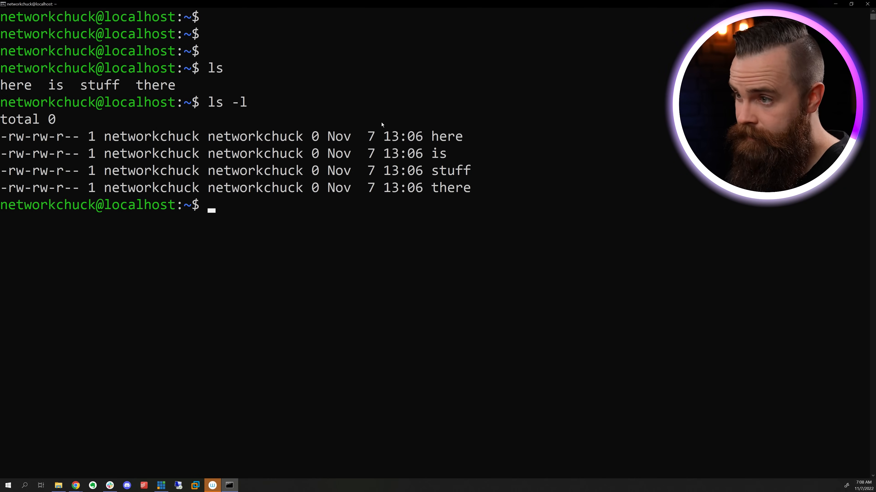
pyautogui.write('ls -al')
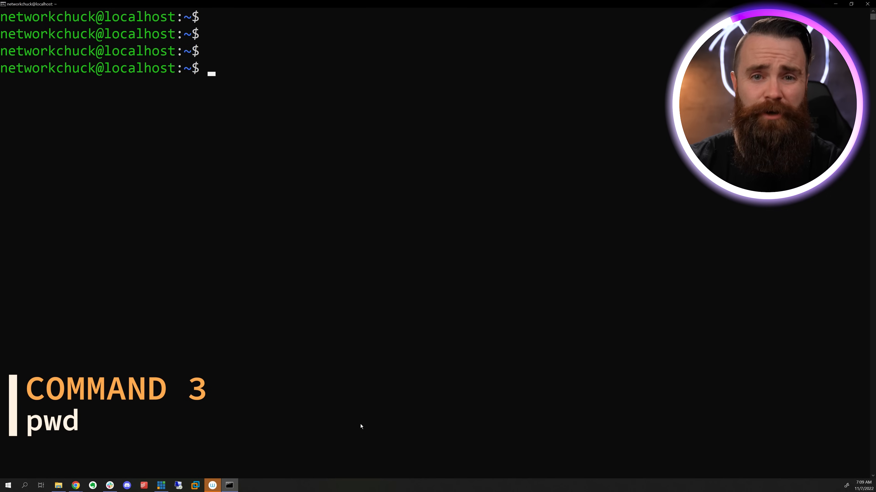
# Print the working directory, change to the root directory and list its contents.
pyautogui.write('pwd')
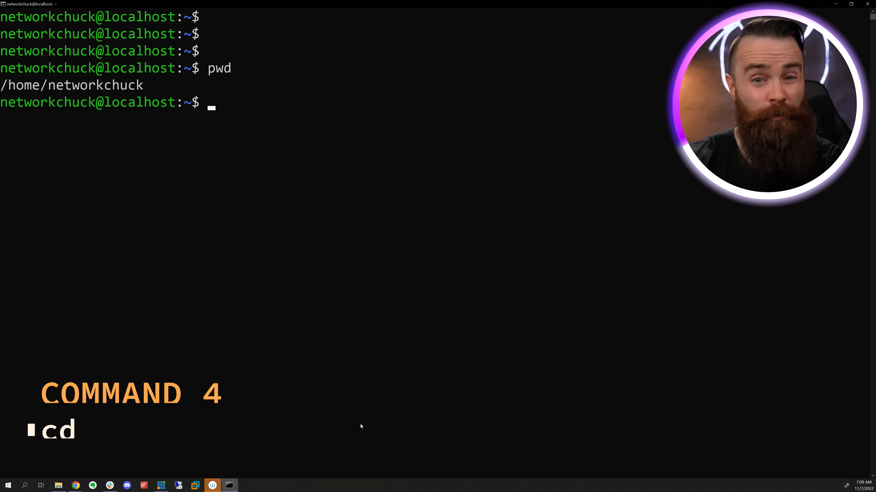
pyautogui.write('cd /')
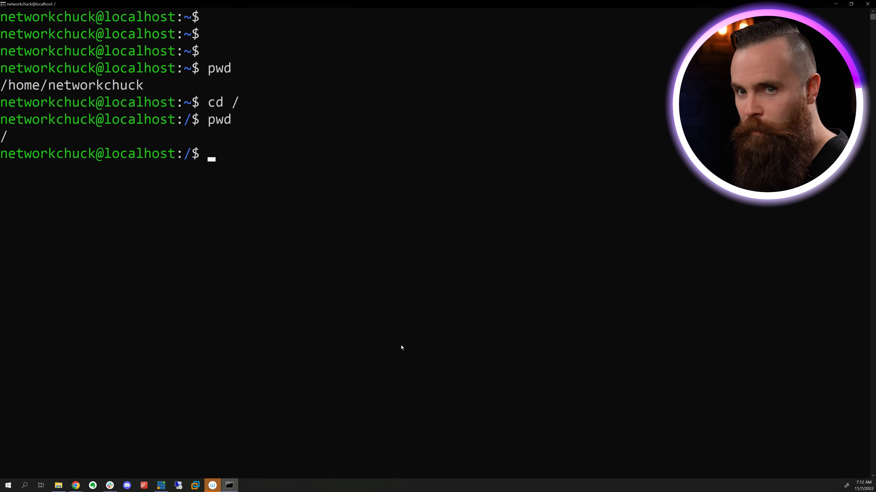
pyautogui.write('ls')
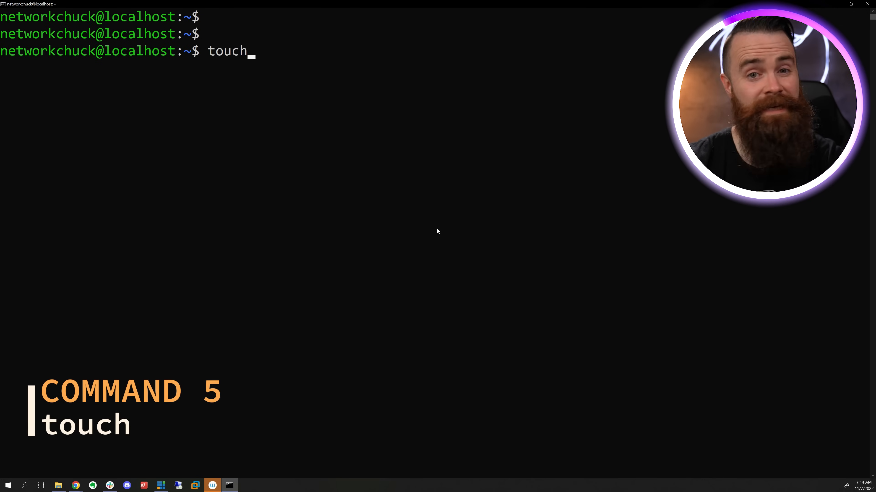
# Create afile.txt and one empty file per word of 'thank you to linode for sponsoring this video'.
pyautogui.write('afile.tx')
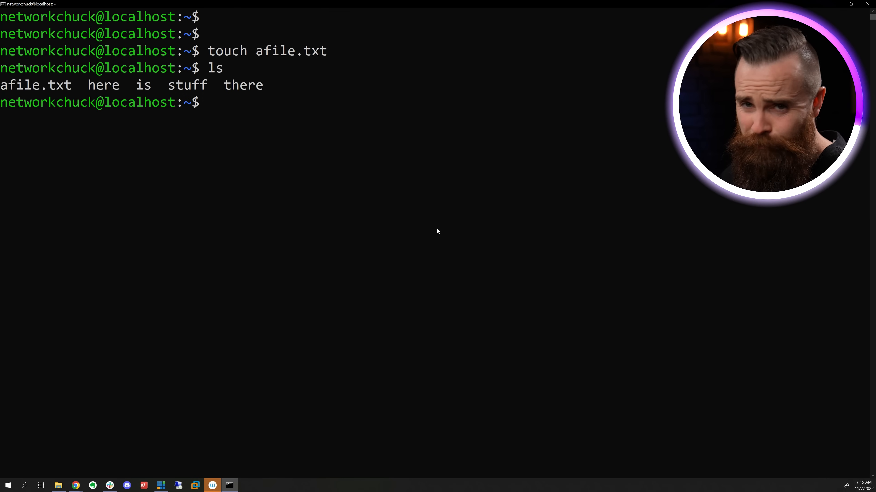
pyautogui.write('touch thank you to linode for sponsoring this video')
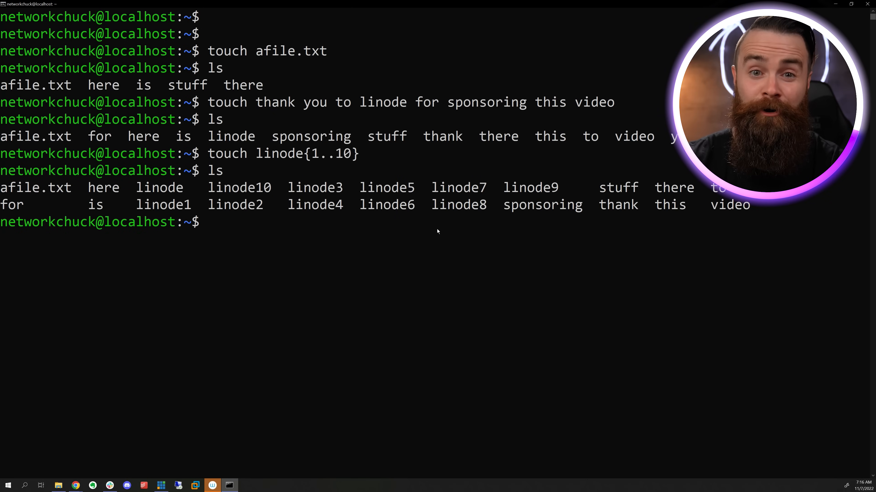
# Create CreateAVMforONly0075centsanhour.txt dated tomorrow with touch -d.
pyautogui.write('touch -d tomorrow CreateAVM')
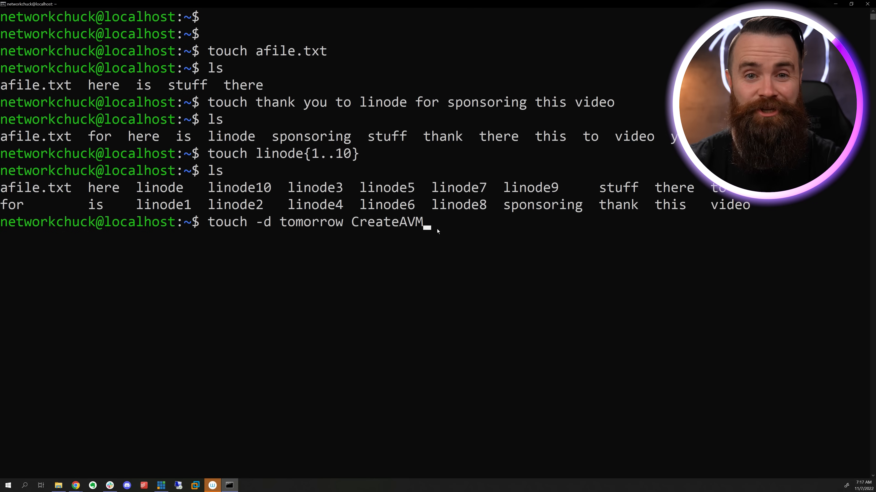
pyautogui.write('forONly0075centsanhour.txt')
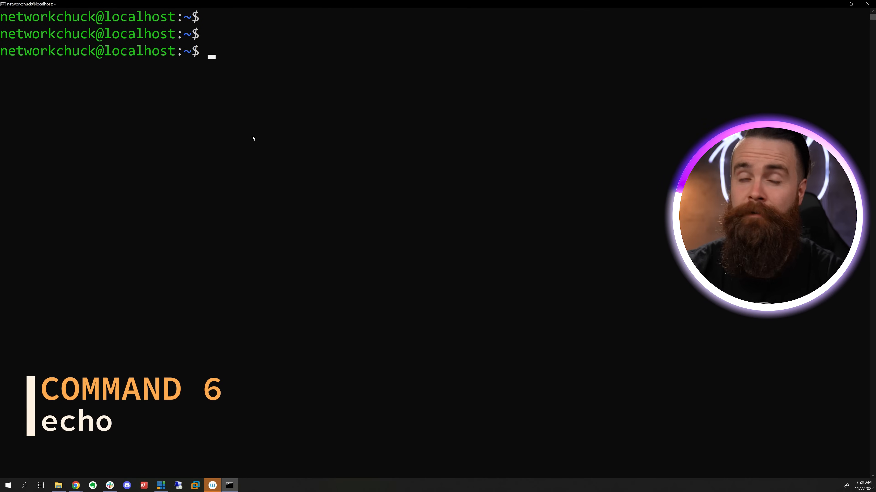
# Write the typed lines into newfile.awesome in nano and save under that name.
pyautogui.write('echo "Su')
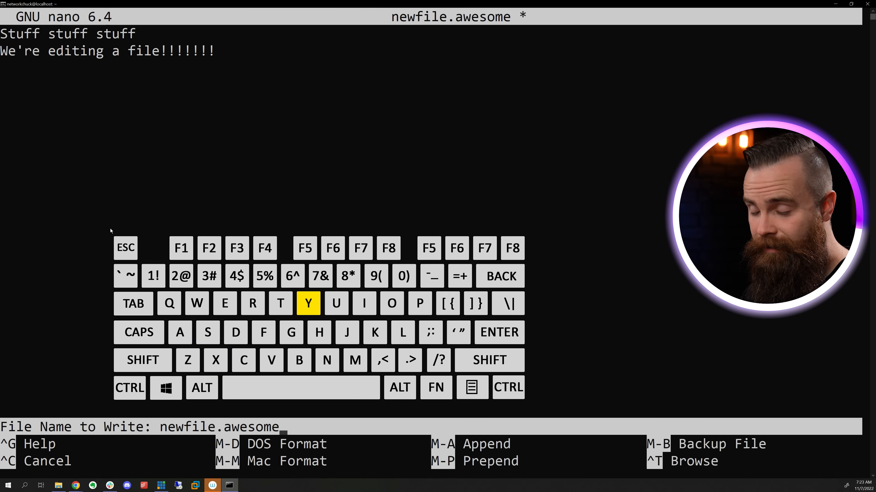
pyautogui.press('Enter')
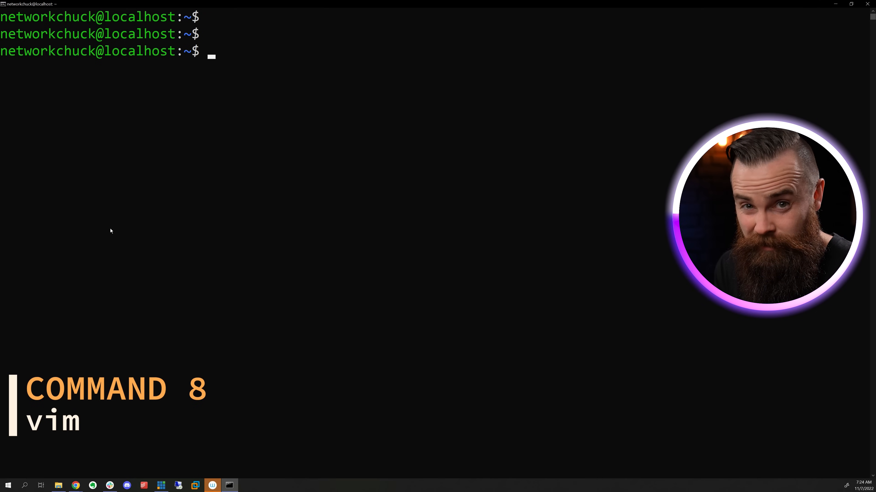
# Edit newfile.awesome in Vim, adding the line 'Inserting text!!!!!', and save it.
pyautogui.write('vim new')
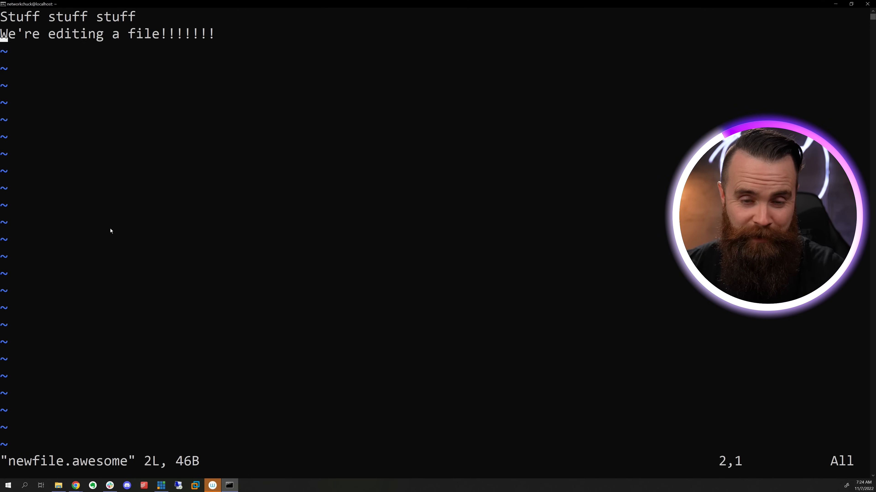
pyautogui.write('Inserting e')
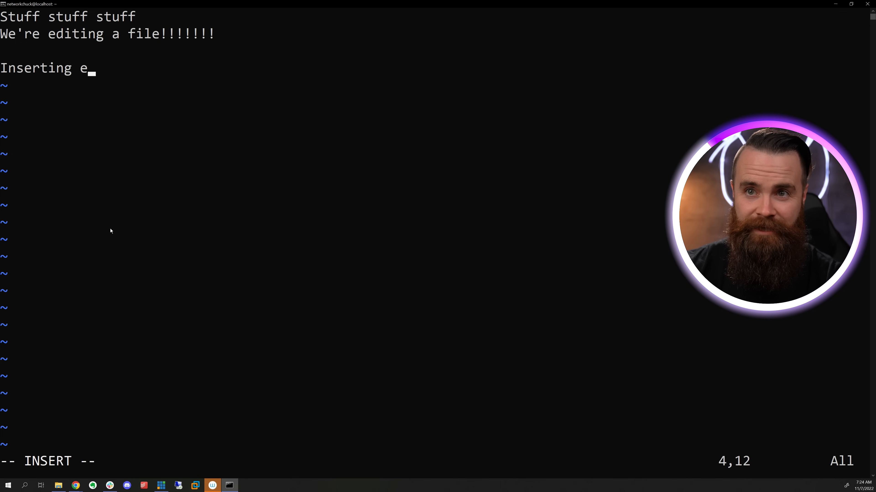
pyautogui.write('text!!!!!')
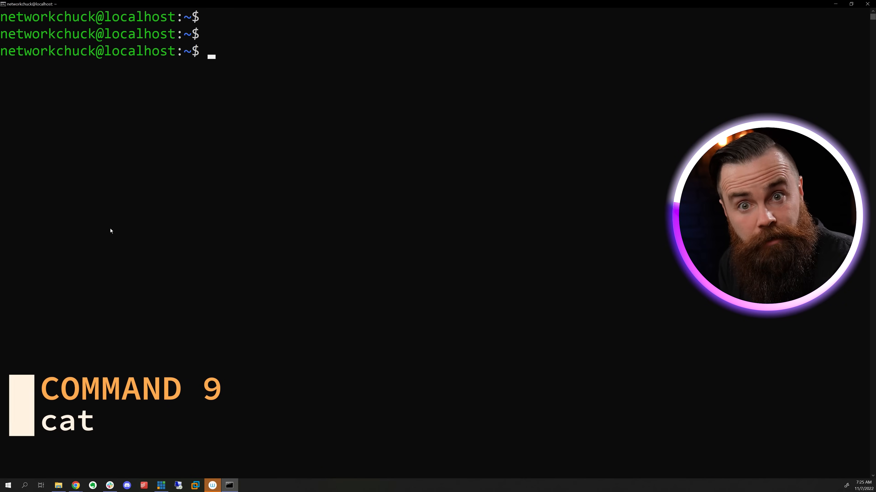
# Show newfile.awesome with cat, shred it, and cat it again to see scrambled data.
pyautogui.write('cat newfile.awesome')
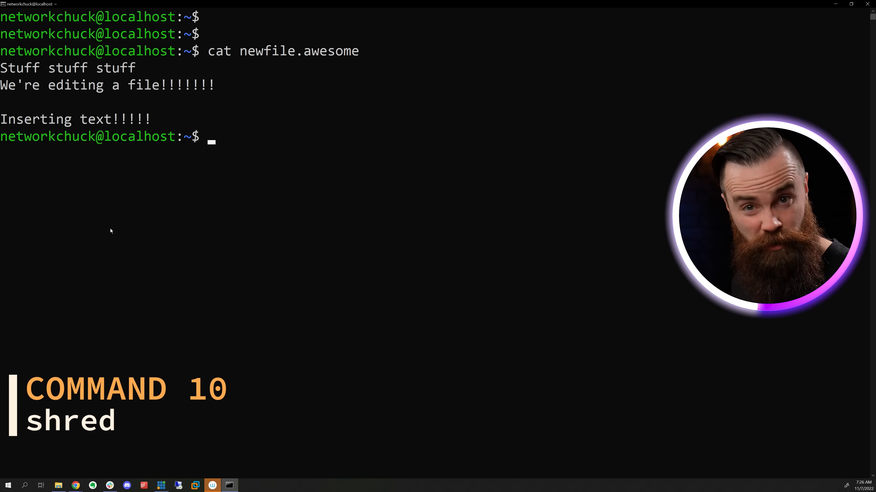
pyautogui.write('shred newfile.awesome')
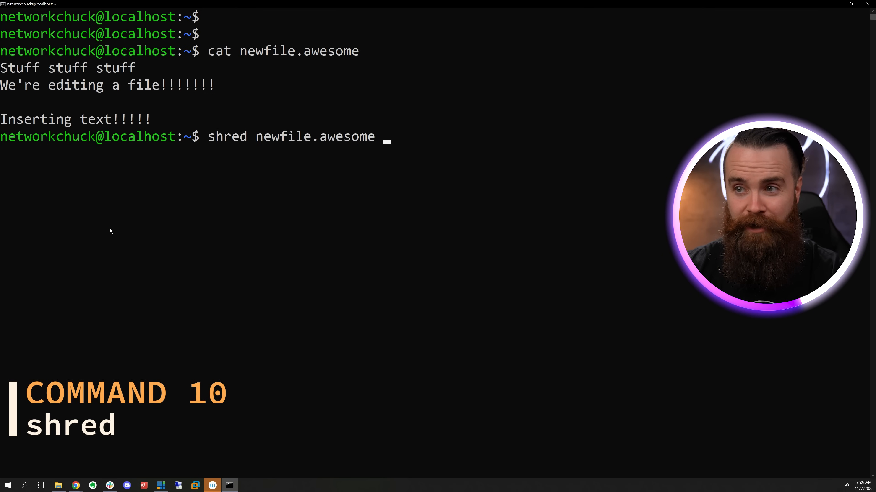
pyautogui.write('cat ne')
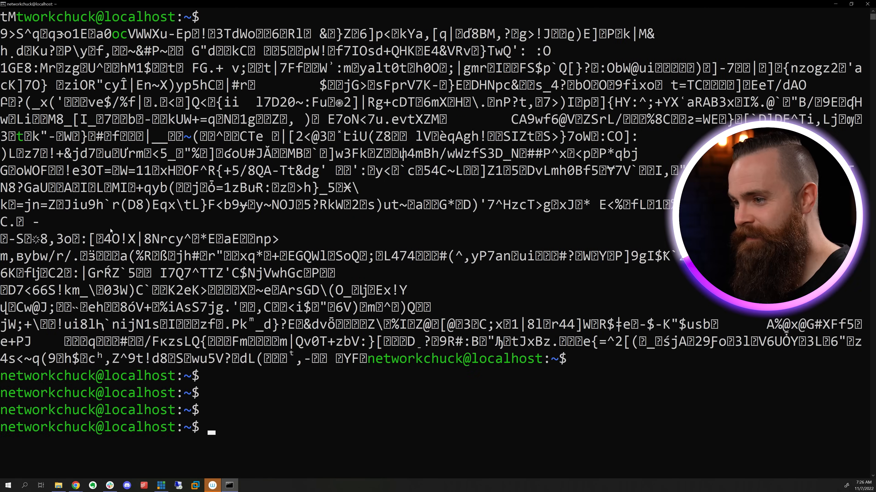
# Create the folder mynewdirectory.
pyautogui.write('mkdir mynewdirectory')
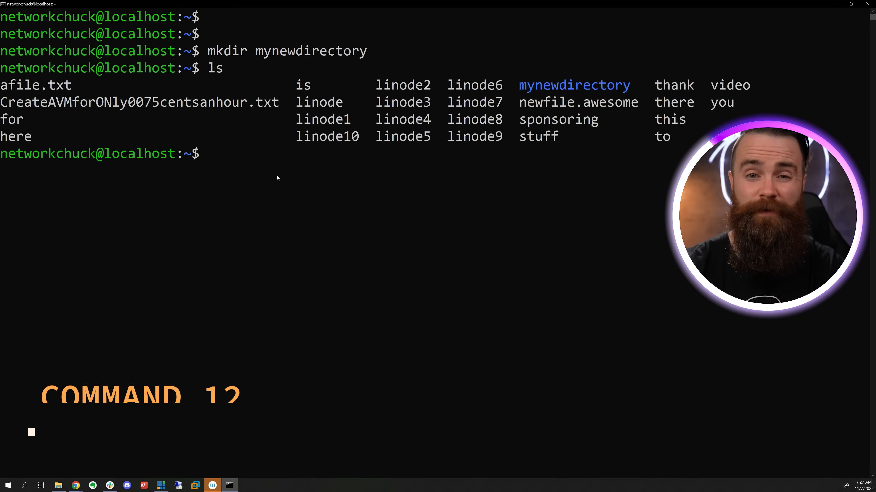
# Copy afile.txt and move newfile.awesome into mynewdirectory.
pyautogui.write('cp afile.txt ./mynewdirectory/afile.txt')
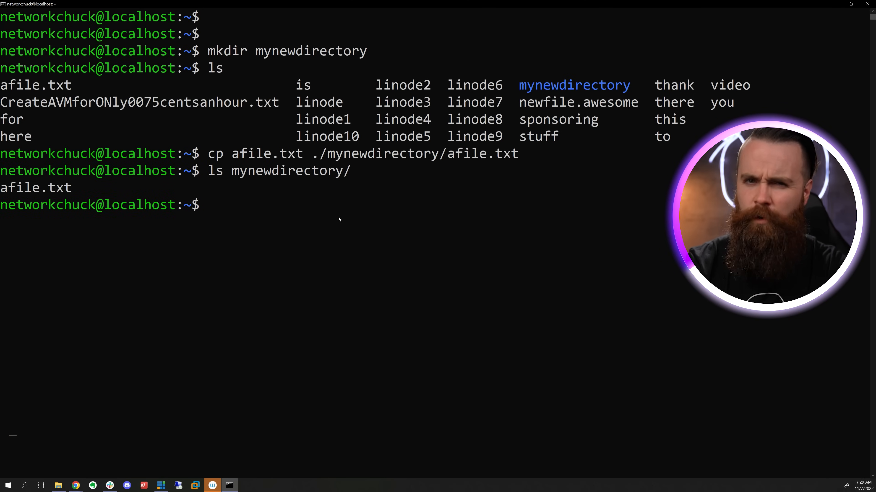
pyautogui.write('mv')
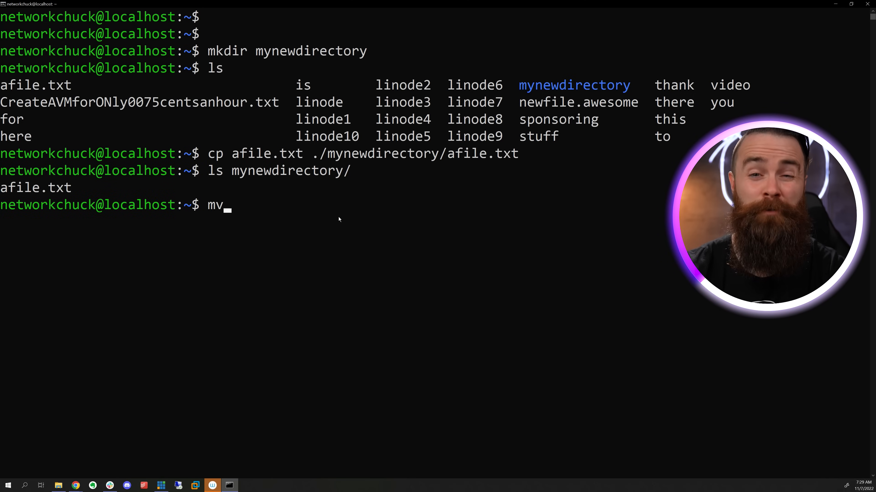
pyautogui.write('newfile.awesome ./my')
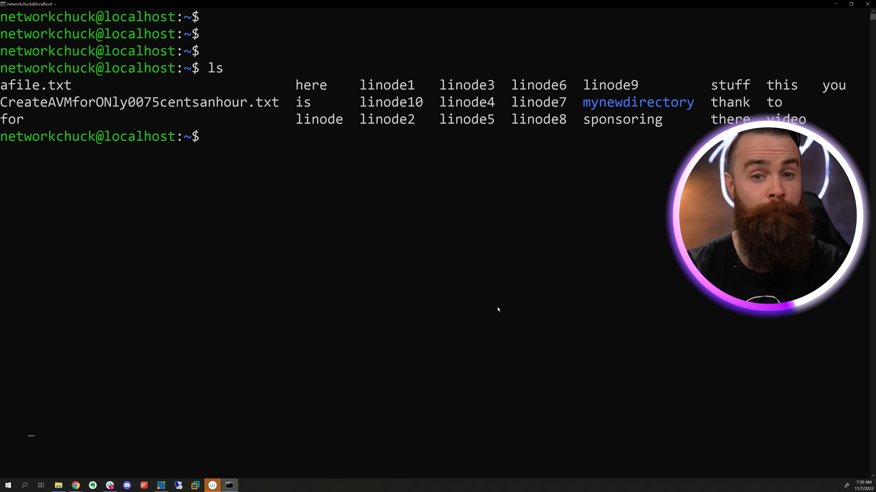
# Delete afile.txt, then remove mynewdirectory with rm -r after rmdir fails.
pyautogui.write('rm afile.txt')
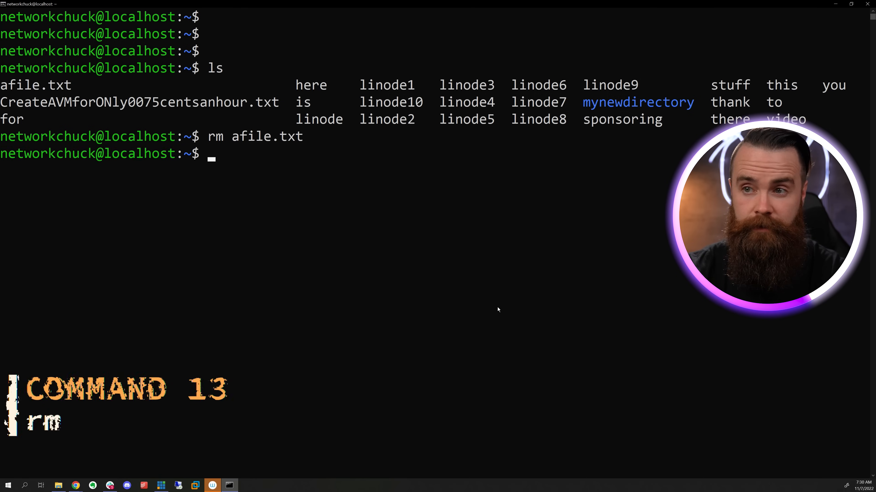
pyautogui.write('rmdir mynewdirectory/')
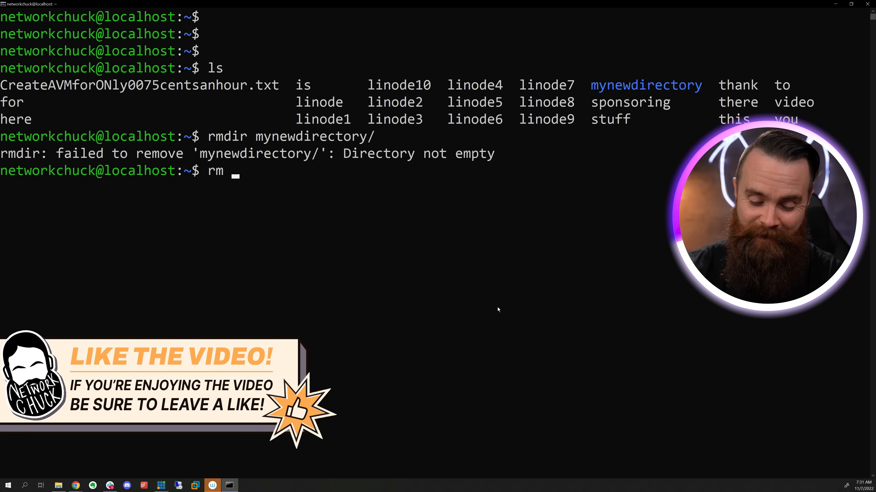
pyautogui.write('-r m')
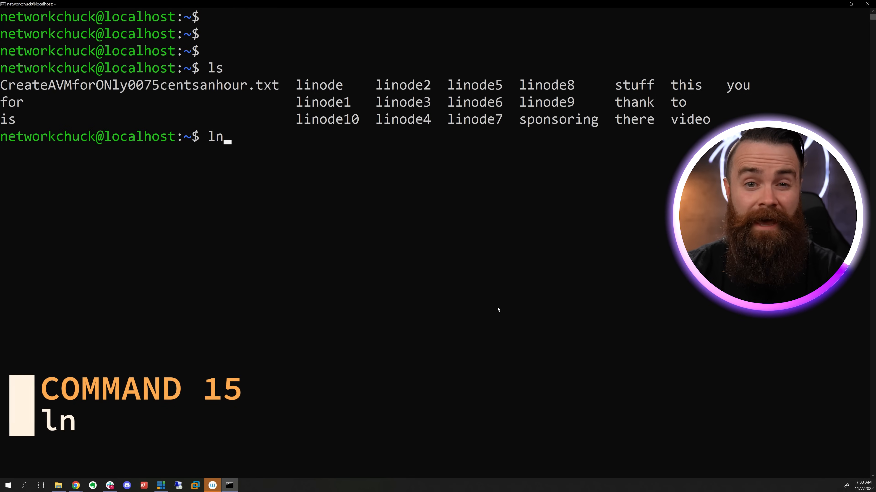
# Create the symbolic link alinktothis pointing to CreateAVMforONly0075centsanhour.txt.
pyautogui.write('-s')
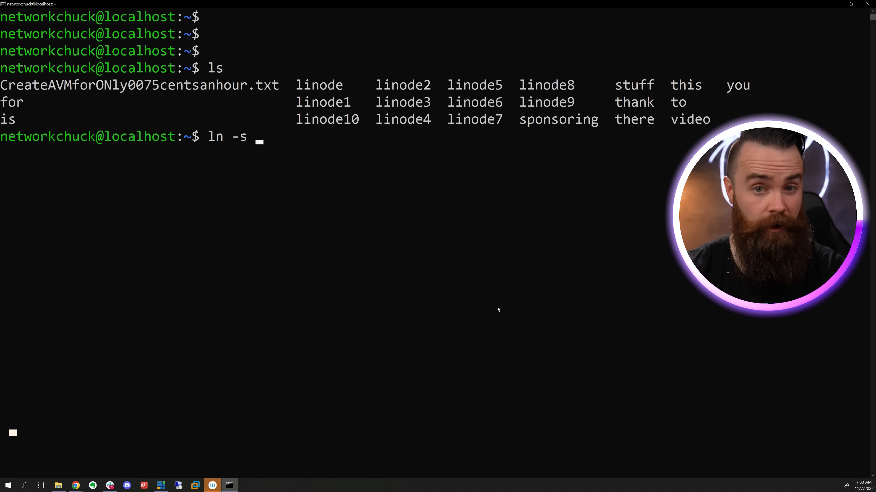
pyautogui.write('CreateAVMforONly0075centsanhour.txt alinktothis')
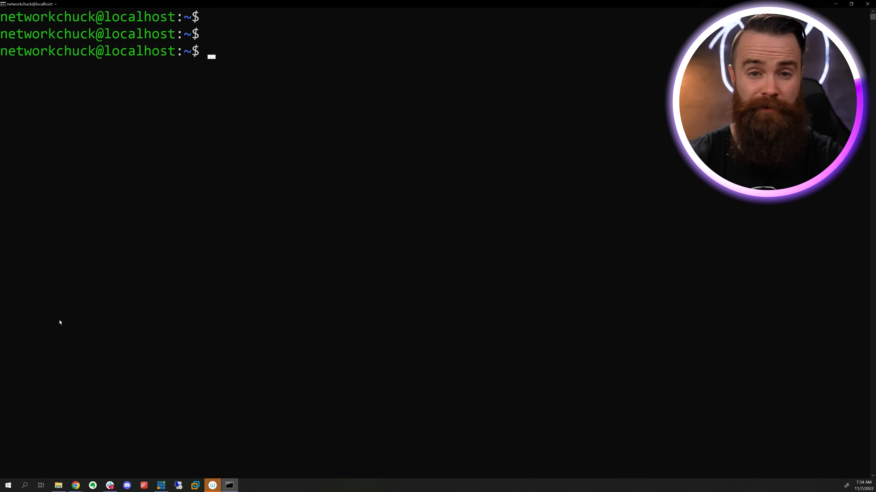
# Check the current user, then add user nick with sudo useradd after the plain attempt is denied.
pyautogui.write('whoami')
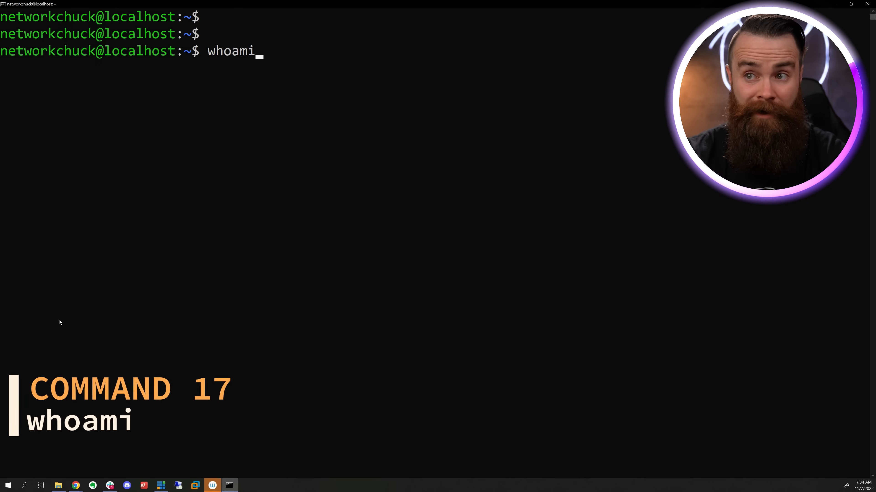
pyautogui.write('usera')
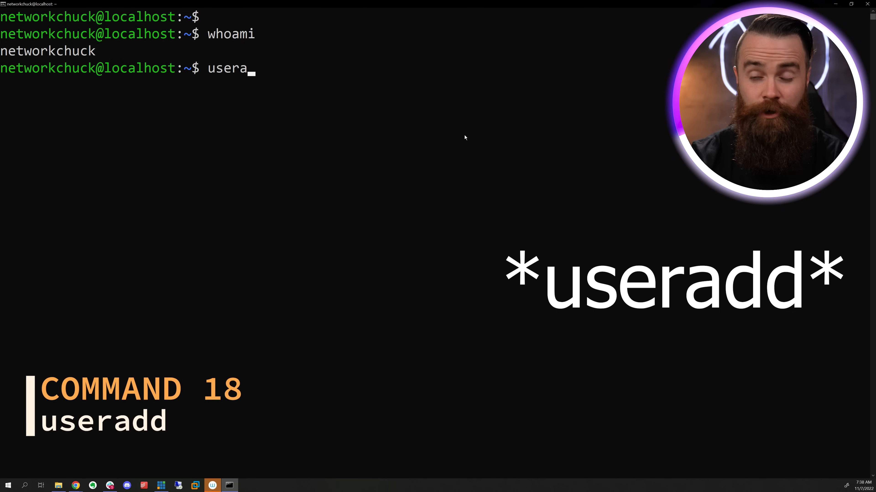
pyautogui.press('Enter')
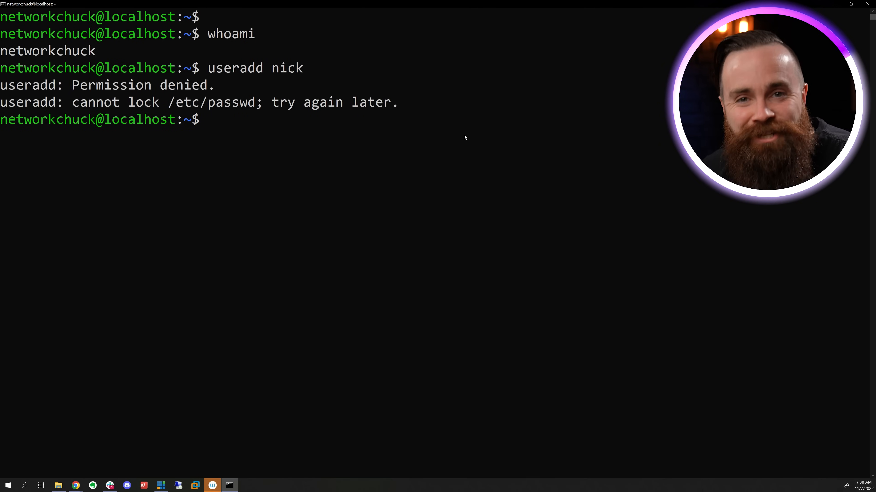
pyautogui.write('sudo')
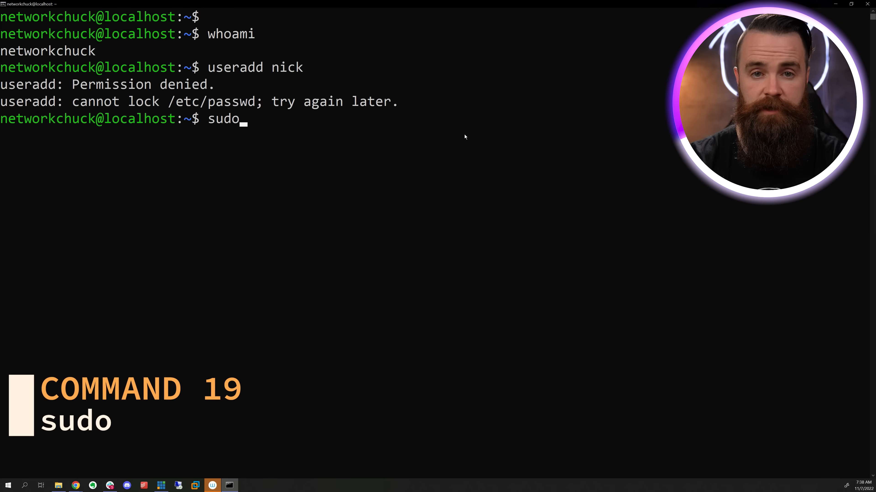
pyautogui.write('useradd nick')
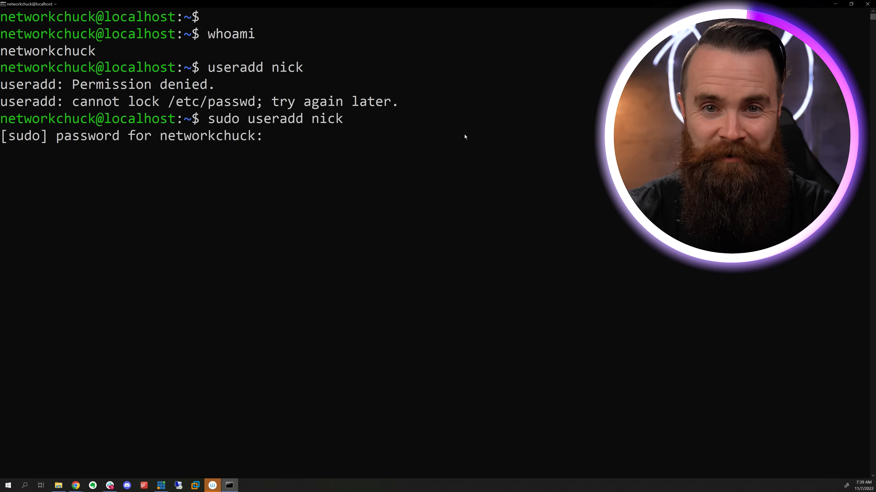
# Create the user austin interactively with sudo adduser.
pyautogui.write('sudo')
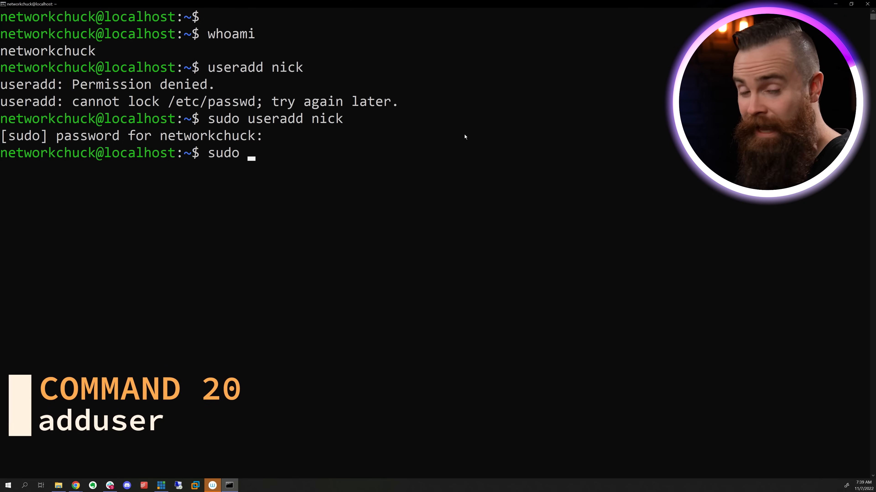
pyautogui.write('adduser')
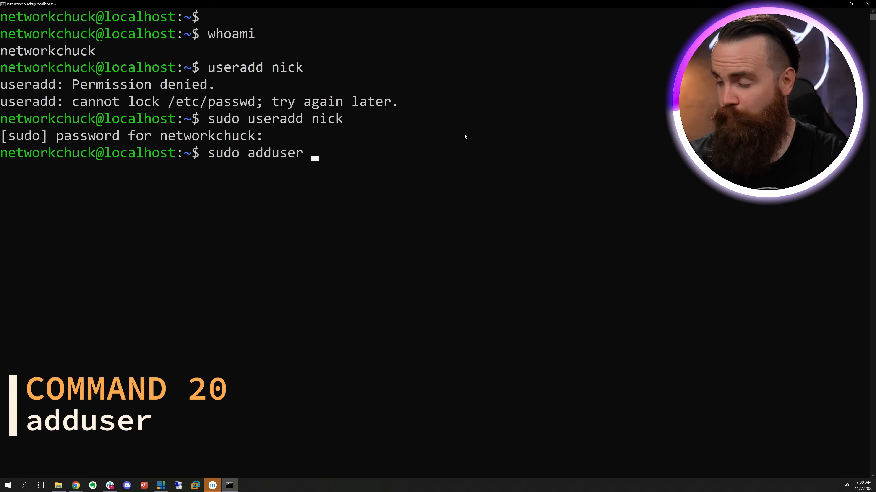
pyautogui.write('austin')
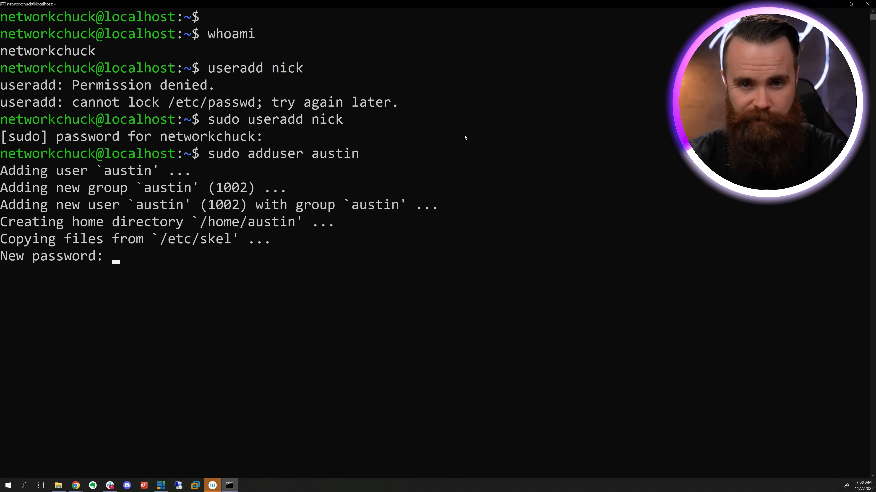
# Switch to austin, confirm with whoami, and exit back to the original user.
pyautogui.write('su austin')
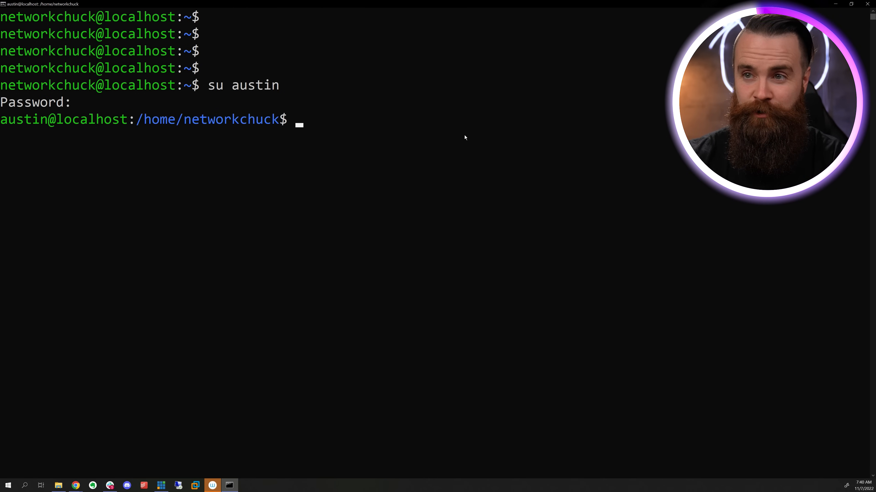
pyautogui.write('whoami')
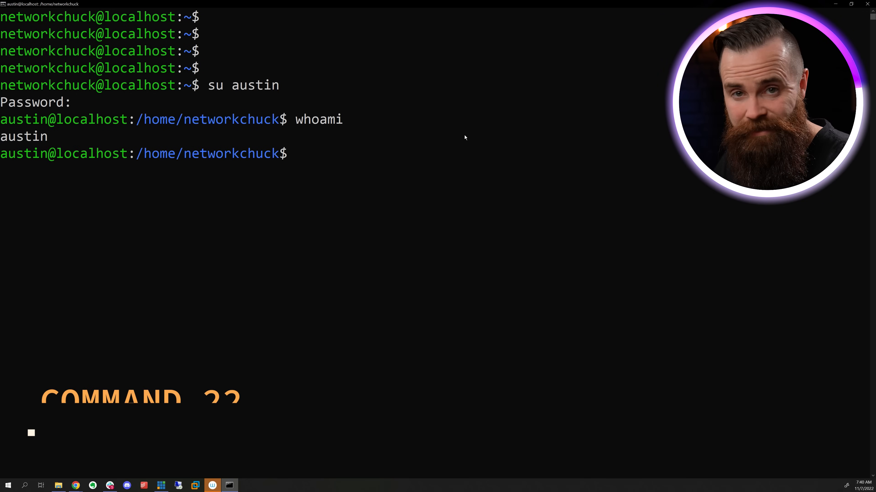
pyautogui.write('e')
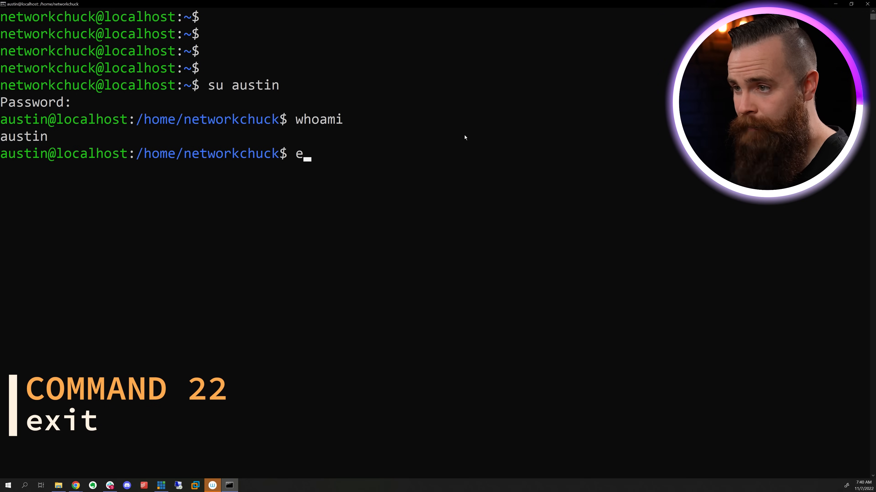
pyautogui.write('xit')
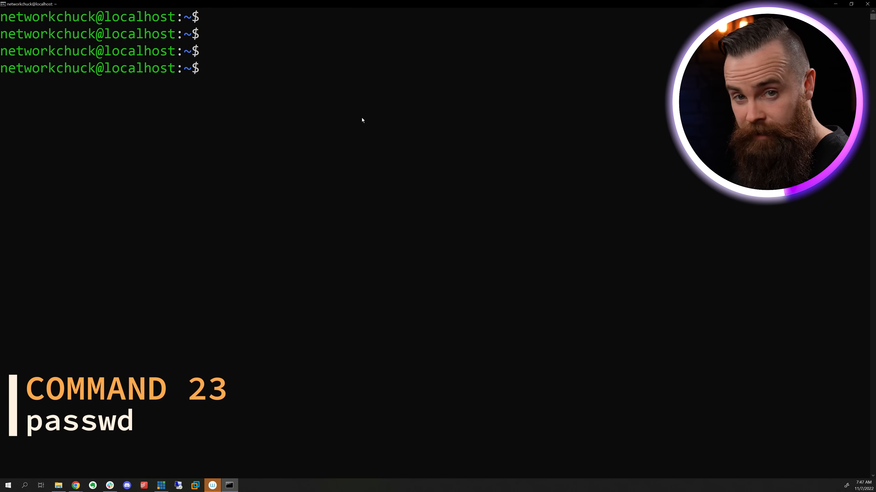
# Set a password for nick with sudo passwd, entering it twice.
pyautogui.write('sudo passwd')
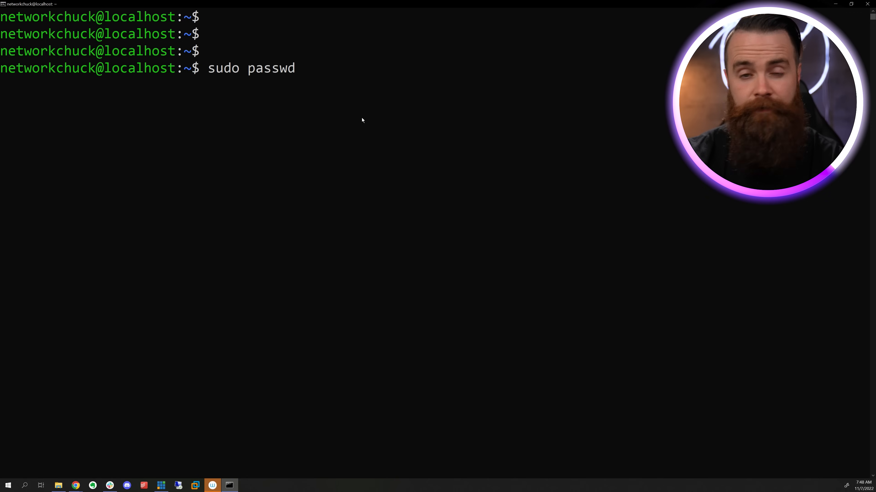
pyautogui.write('nick')
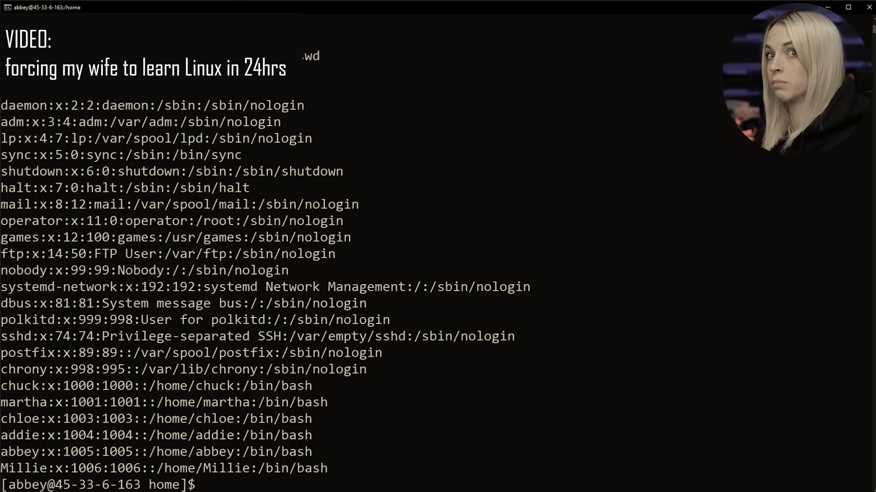
pyautogui.write('sudo pass')
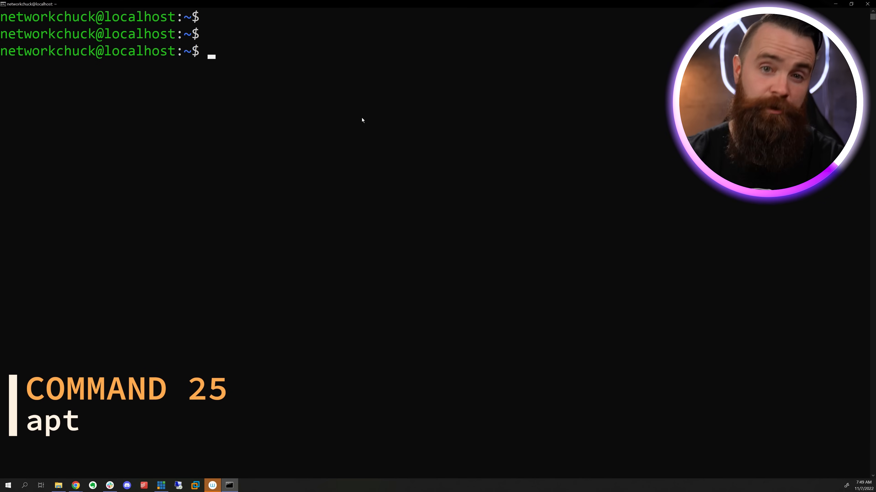
# Refresh the package lists with sudo apt update.
pyautogui.write('sudo apt')
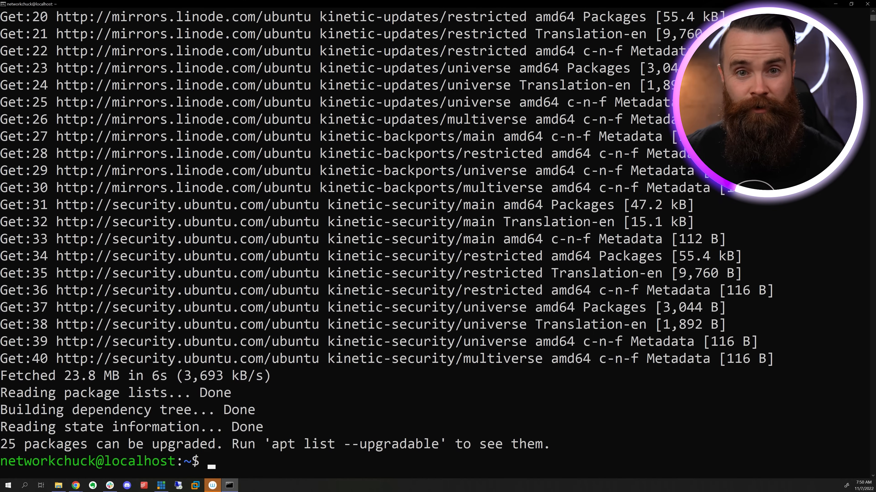
# Install the finger user-lookup tool with sudo apt install.
pyautogui.write('sudo apt')
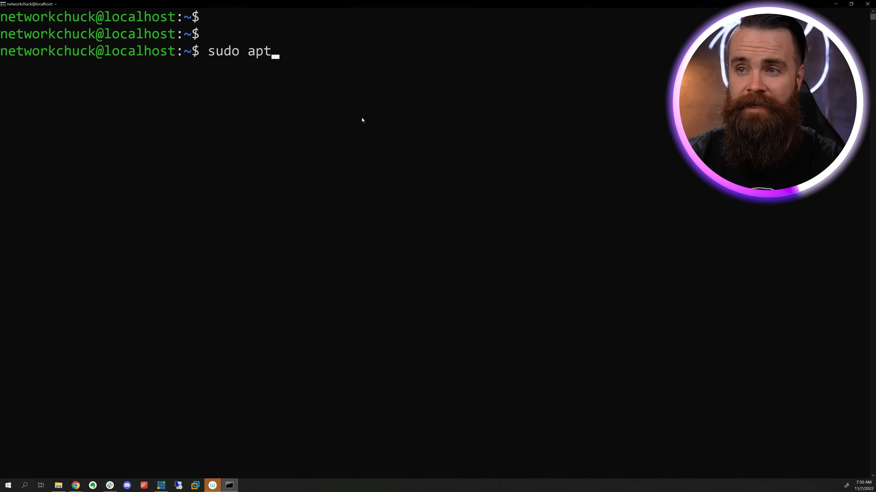
pyautogui.write('install fin')
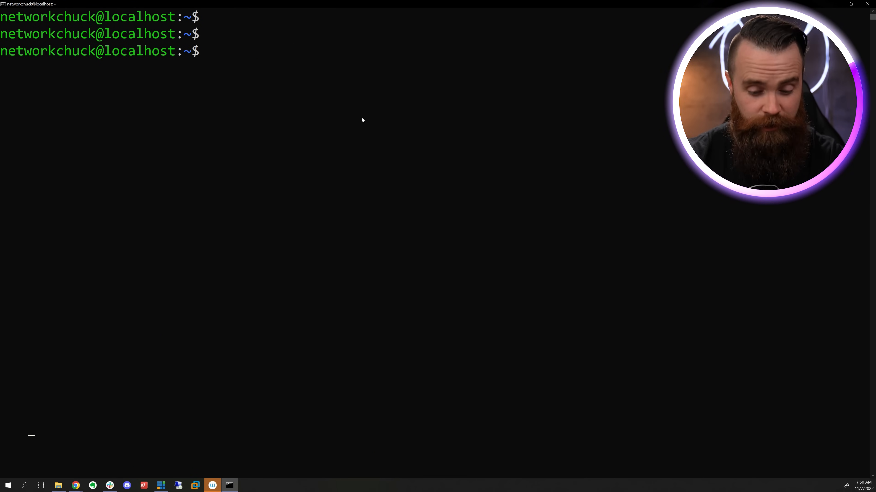
pyautogui.write('finger')
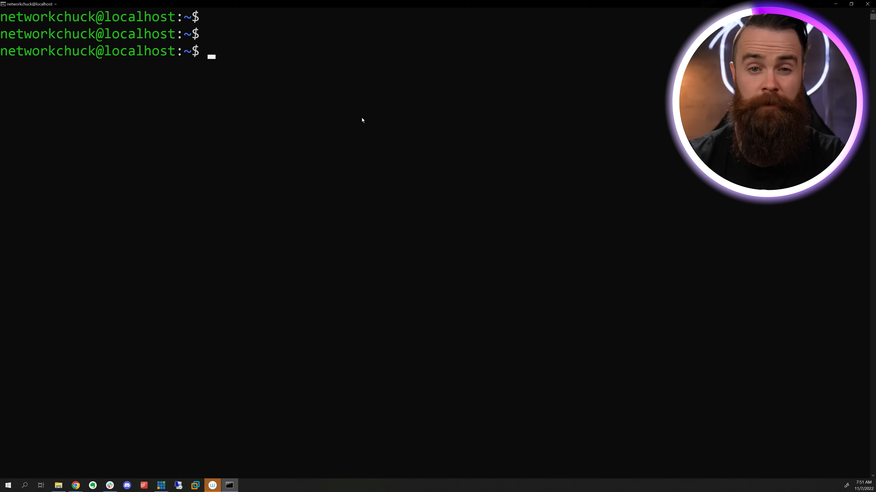
# Read the finger manual with man and quit back to the prompt.
pyautogui.write('man')
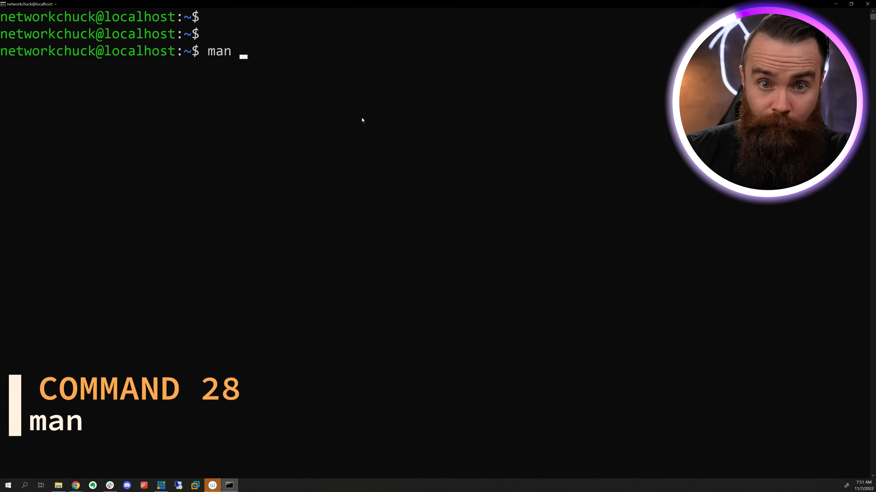
pyautogui.write('fin')
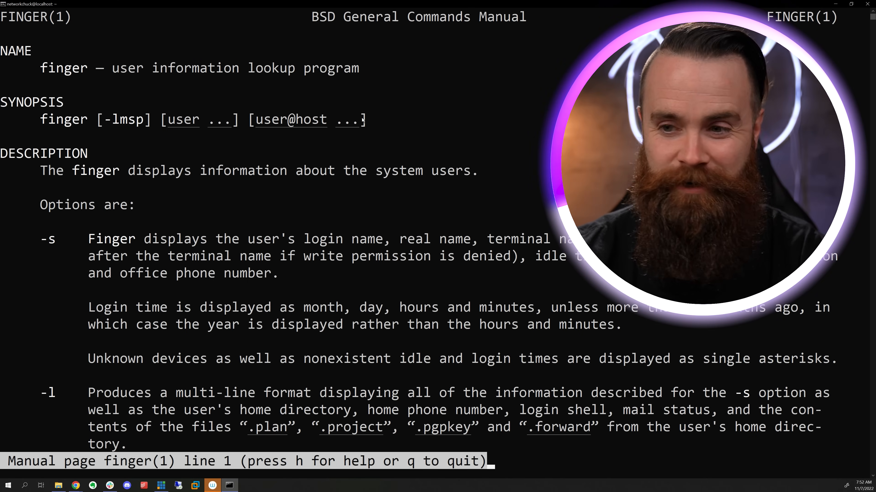
pyautogui.press('q')
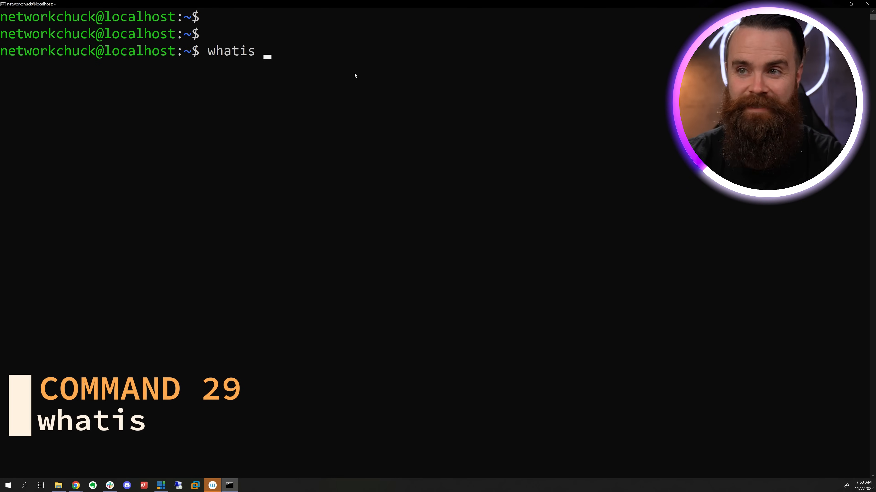
# Look up finger with whatis, which and whereis, then begin a wget command.
pyautogui.write('finger')
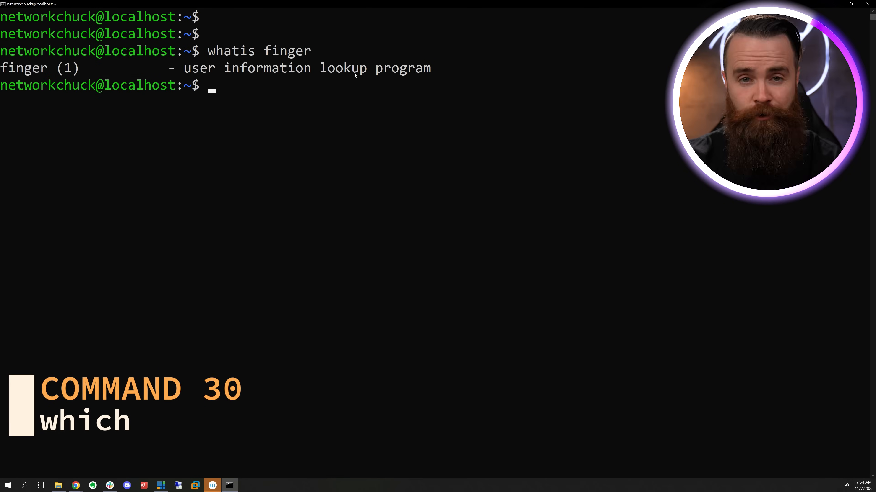
pyautogui.write('which finger')
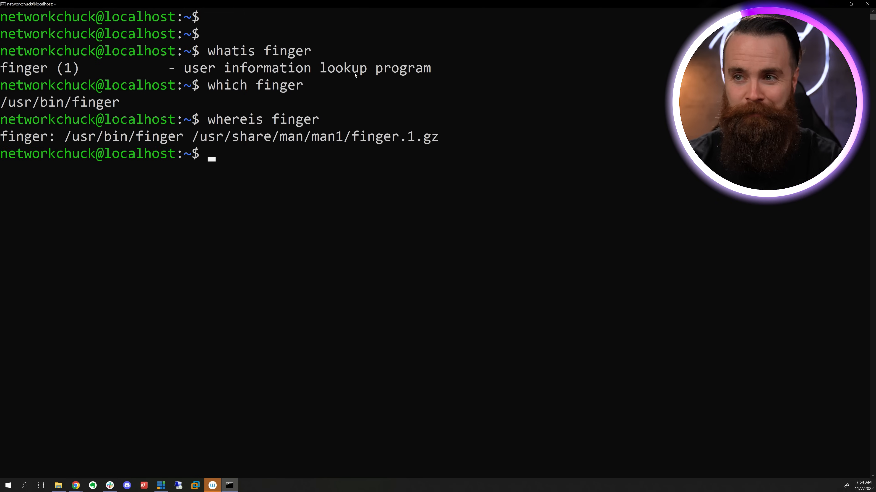
pyautogui.write('wget')
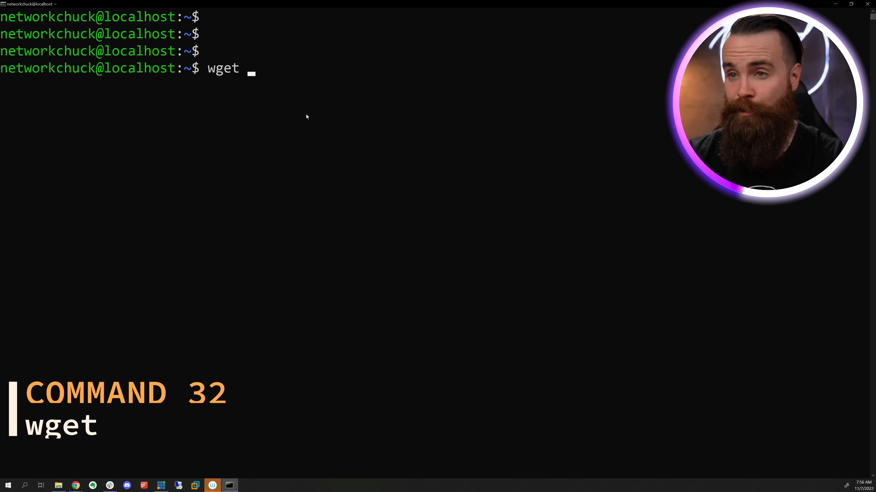
# Download the raw GitHub bible text with curl, saving it as thebible.coffee, then start zipping it.
pyautogui.write('https://raw.githubusercontent.com/theNetworkChuck/random/main/bible_kjv')
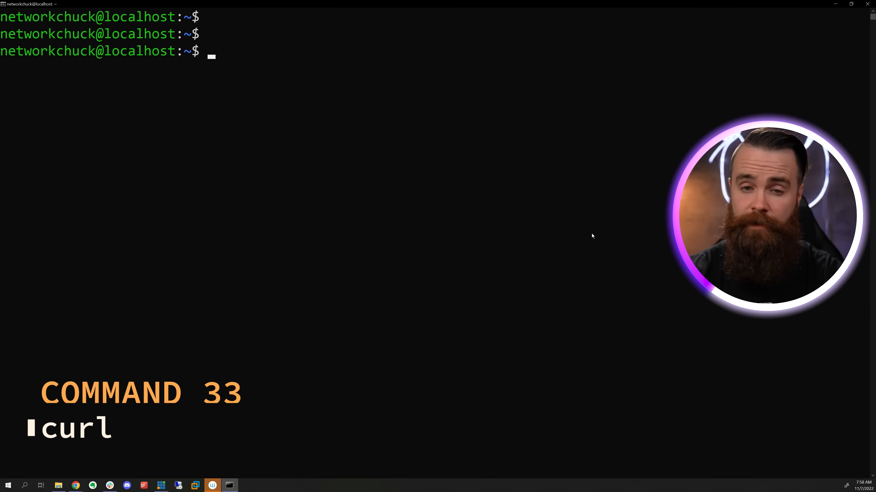
pyautogui.write('curl')
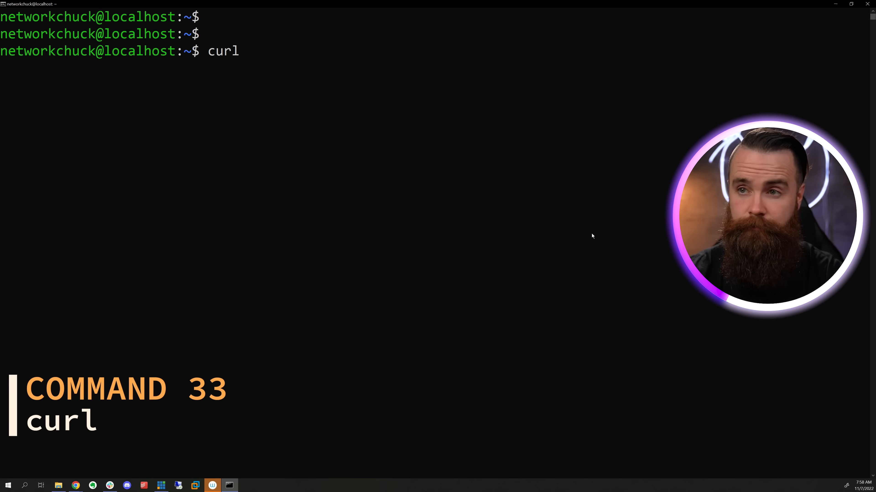
pyautogui.write('https://raw.githubusercontent.com/theNetworkChuck/random/main/thebible_anotherone.txt')
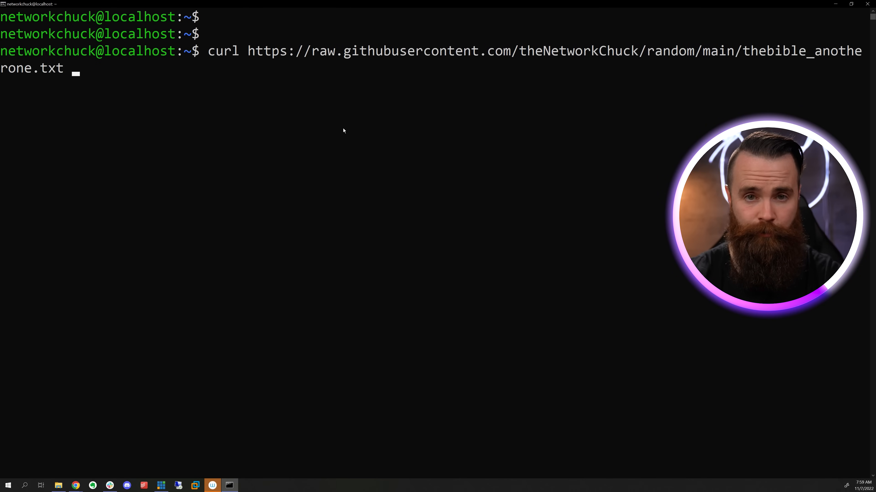
pyautogui.write('>')
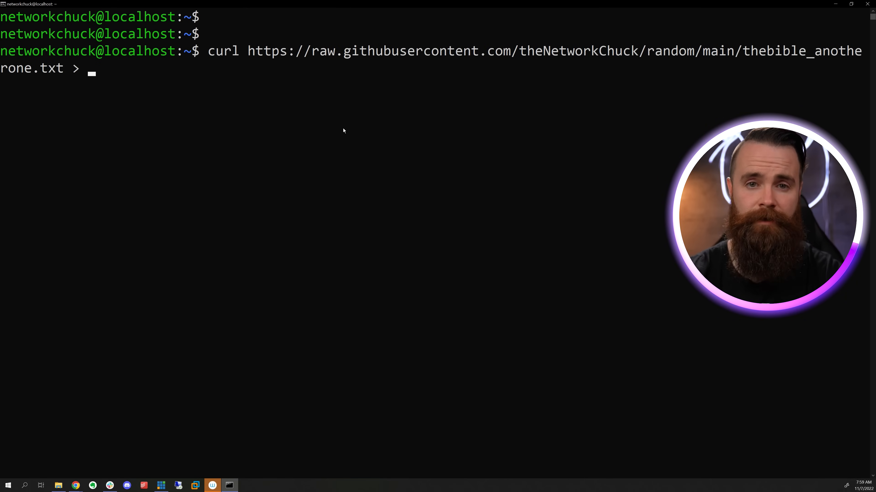
pyautogui.write('thebible.co')
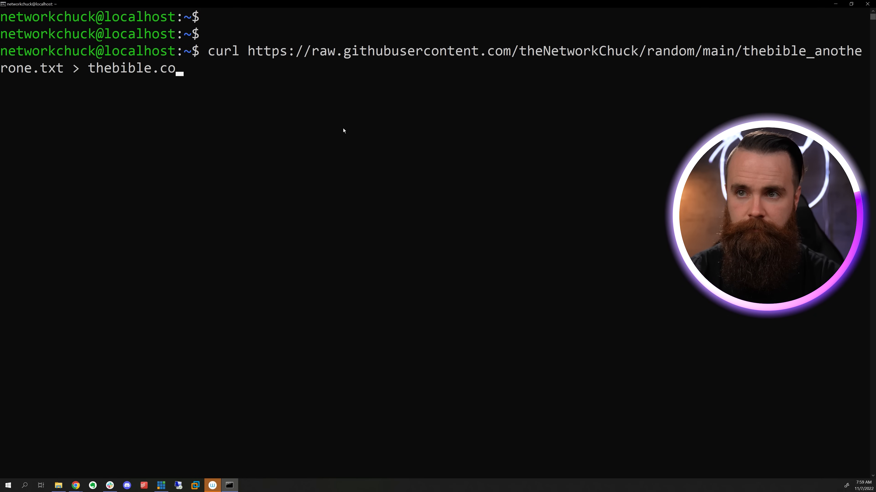
pyautogui.press('Return')
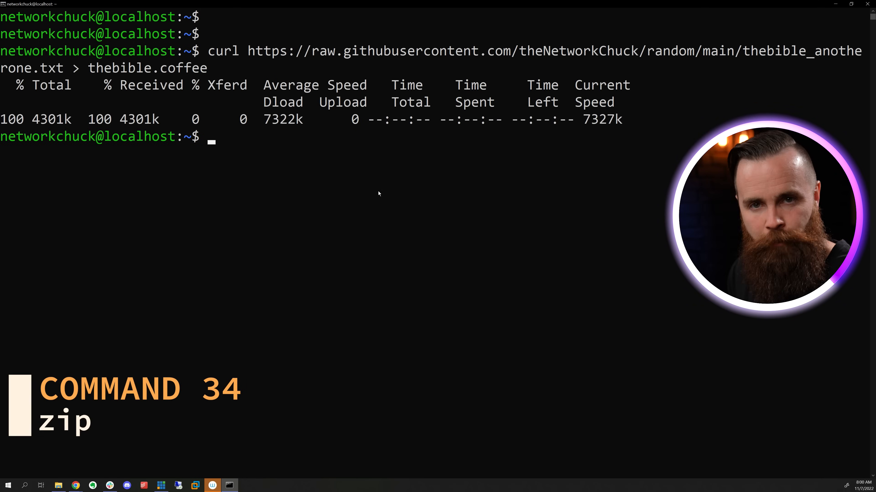
pyautogui.write('zip thebible')
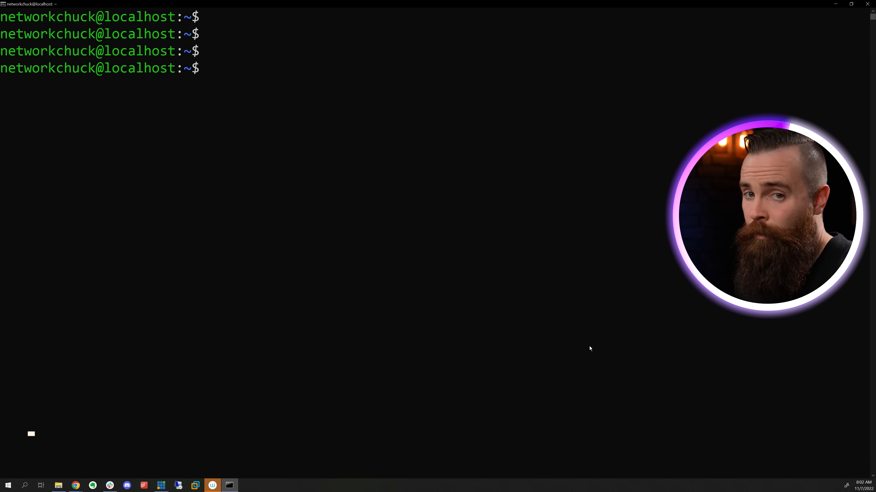
# Unzip the archive, view thebible.coffee with less and head, then list the home directory with ls.
pyautogui.write('unzip thebible.zip')
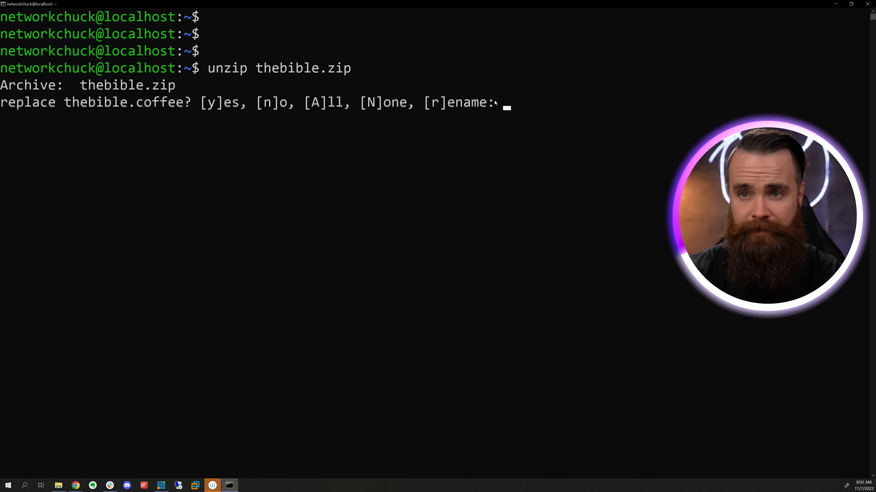
pyautogui.write('r')
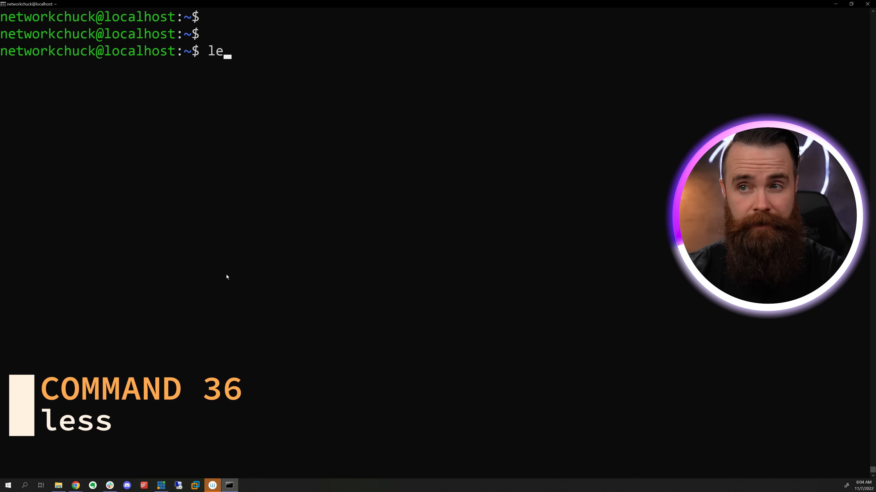
pyautogui.press('Return')
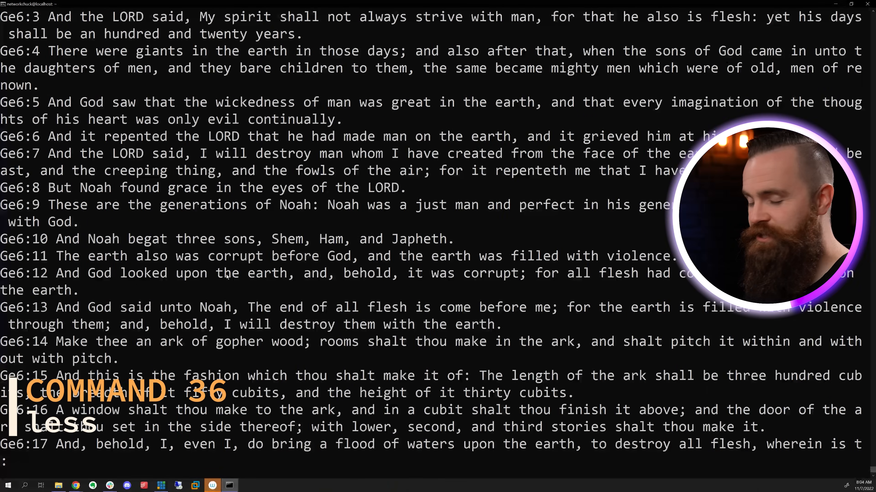
pyautogui.write('head thebible.coffee')
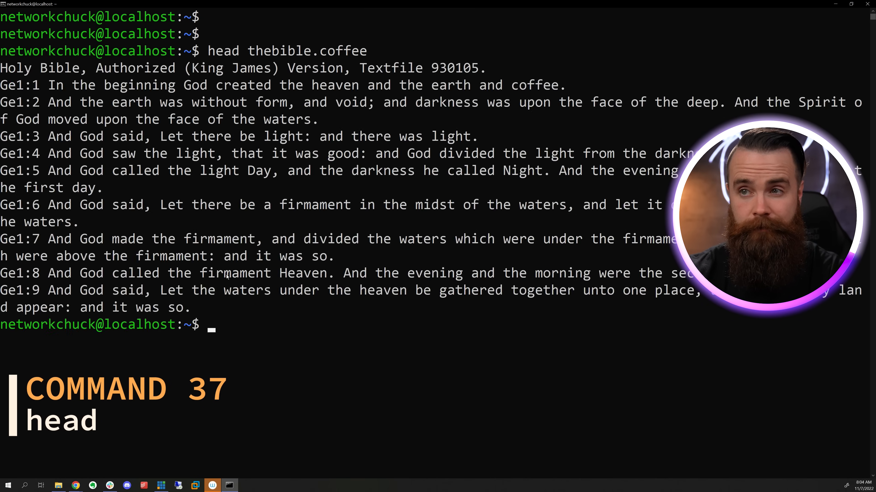
pyautogui.write('ls')
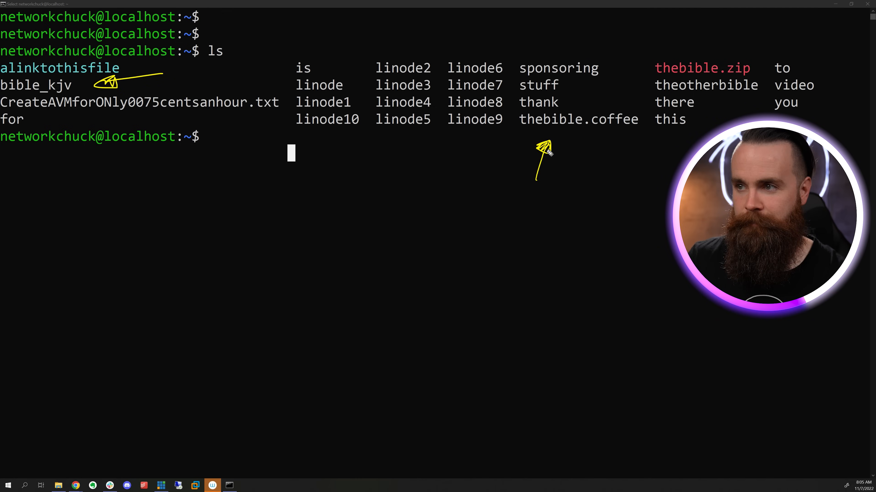
# Compare bible_kjv with thebible.coffee using cmp and diff, then sort the file's lines.
pyautogui.write('cmp bible_kjv thebible.coffee')
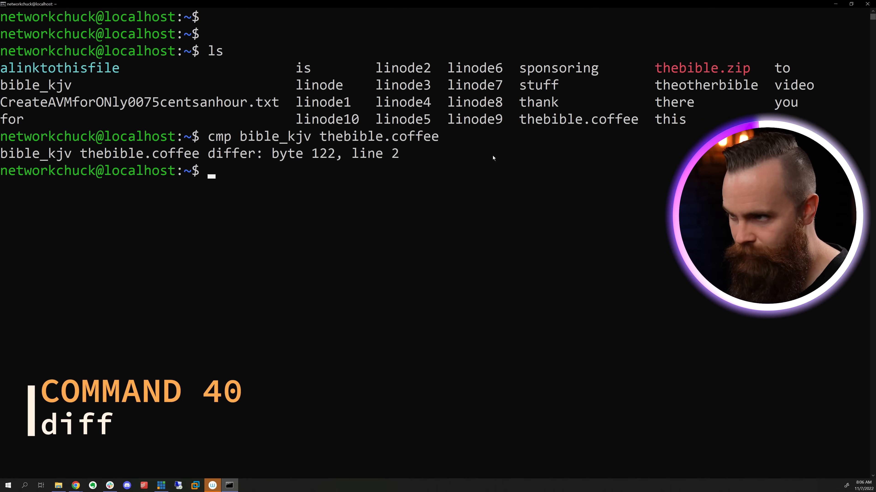
pyautogui.write('diff')
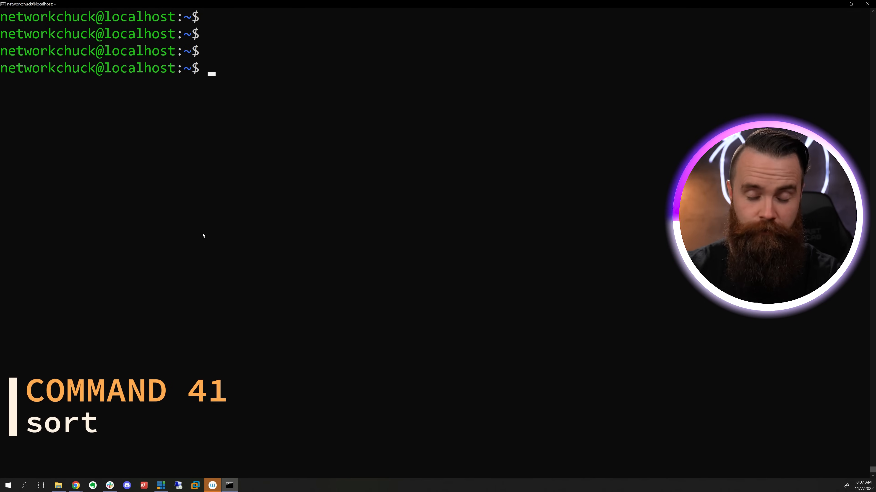
pyautogui.write('cat thebible.coffee | sor')
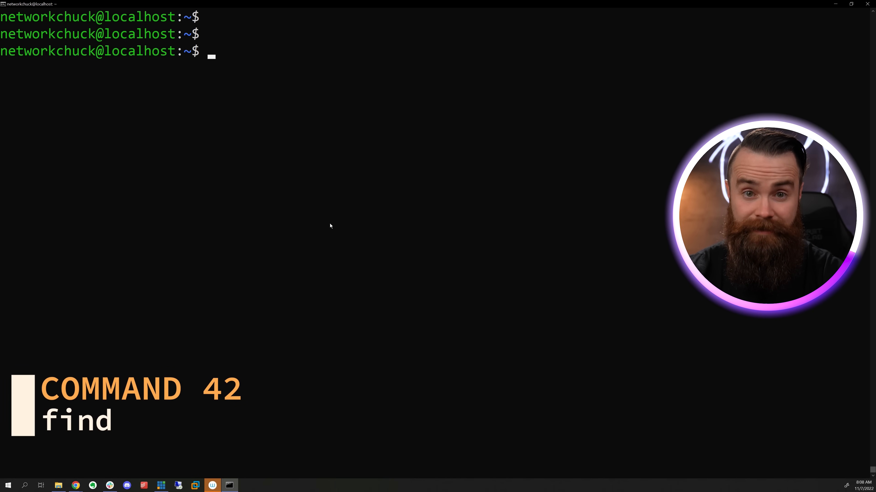
# Find files named "thebible*", empty files, and executable files with find -perm /a=x.
pyautogui.write('find /')
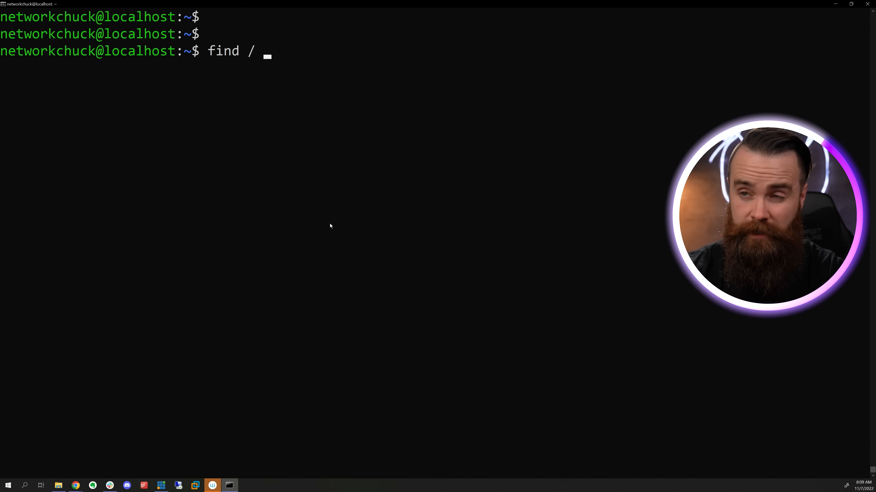
pyautogui.write('-name')
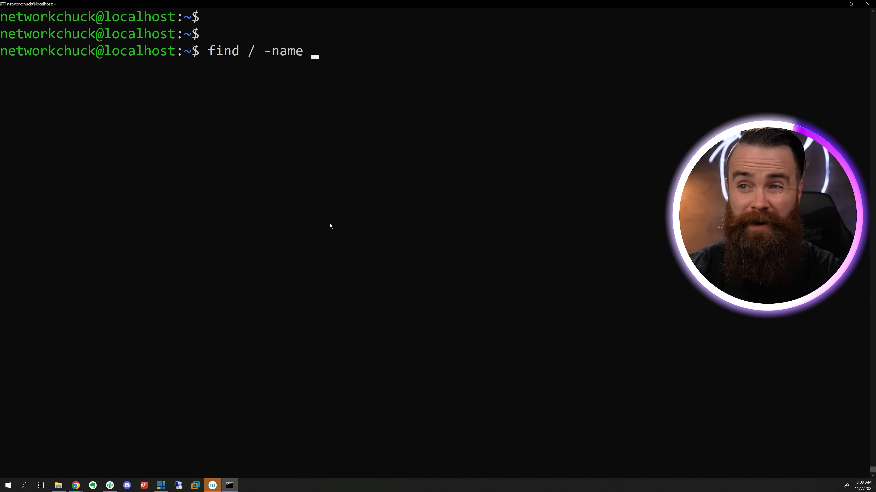
pyautogui.write('"thebible*"')
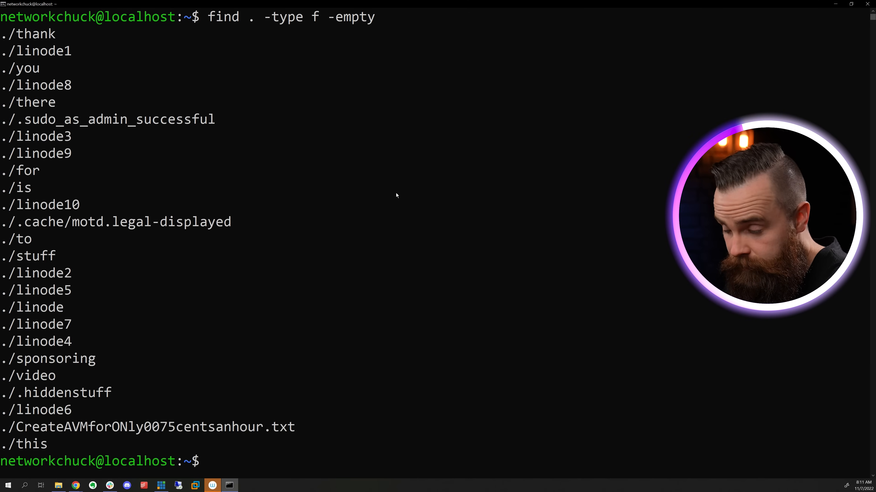
pyautogui.write('find . -perm /a=x')
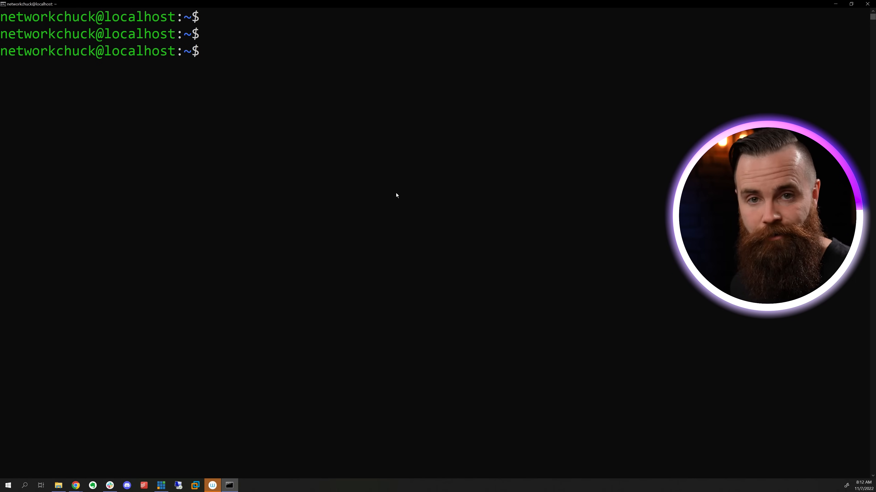
pyautogui.write('ch')
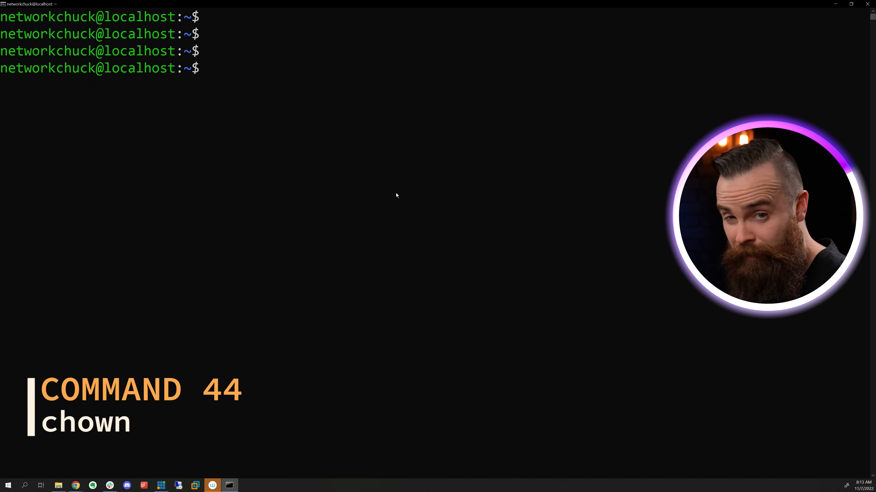
# Change a file's owner to austin with chown, show interfaces with ifconfig and ip address, then clear.
pyautogui.write('chown')
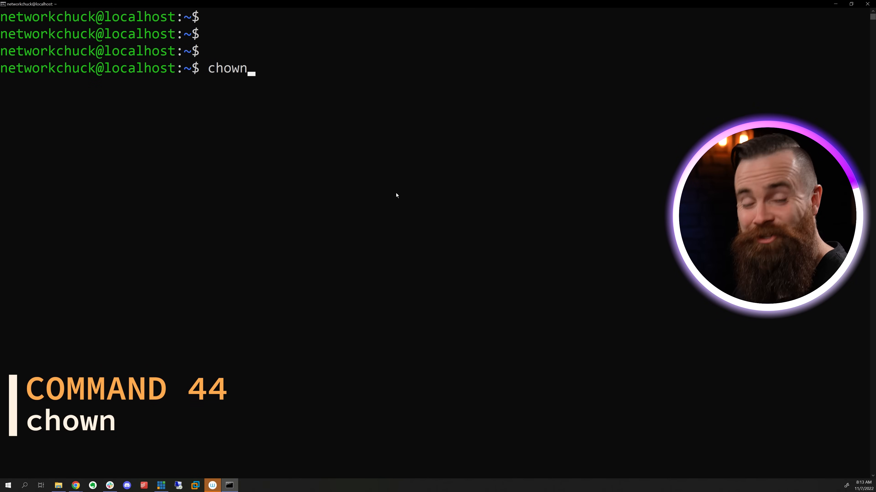
pyautogui.write('austin')
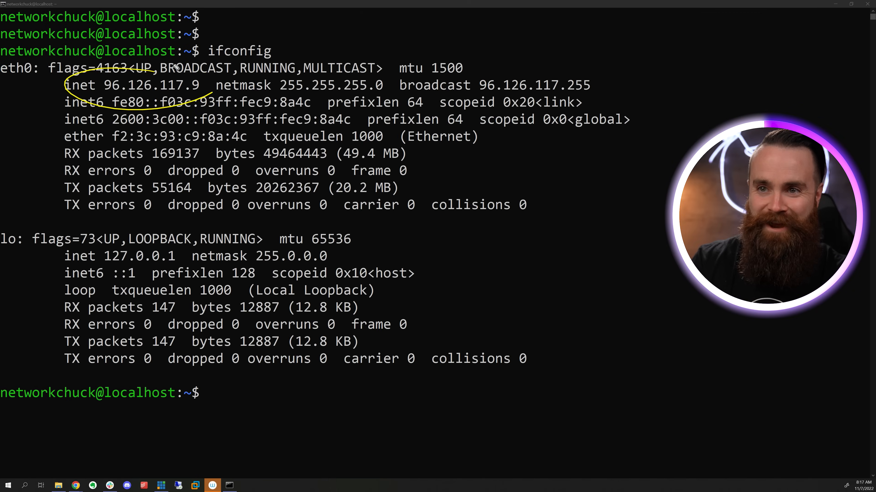
pyautogui.write('ip address')
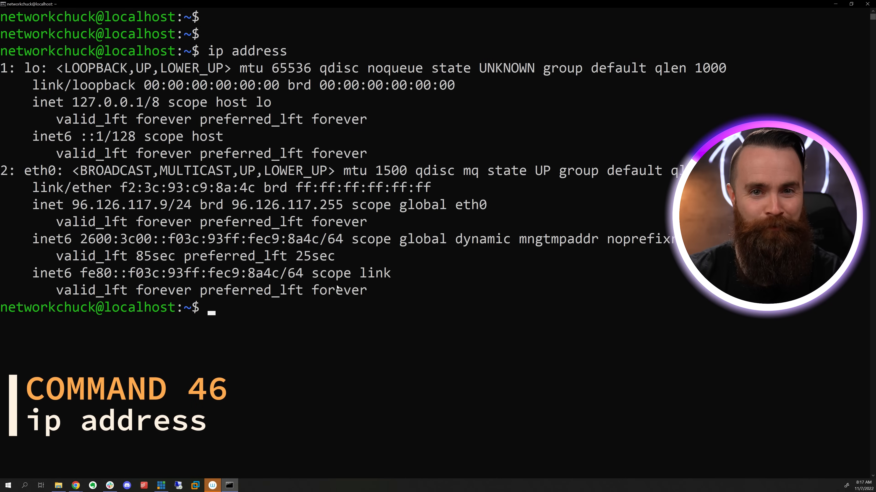
pyautogui.write('clear')
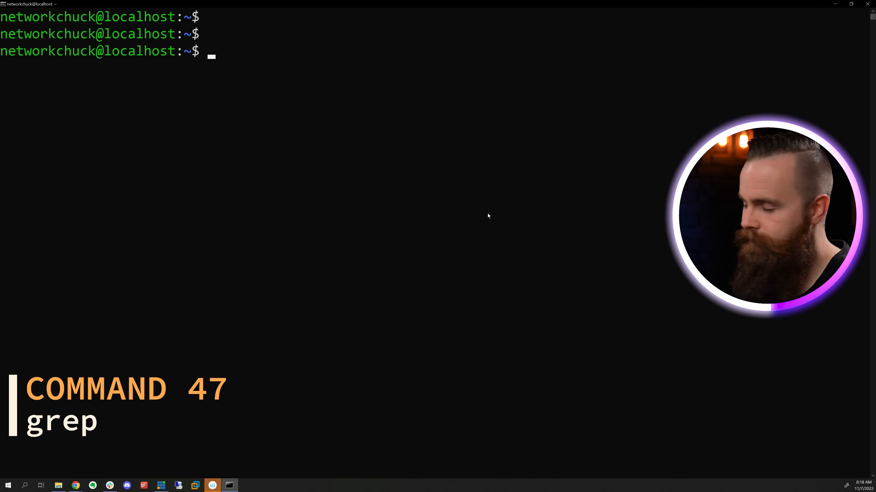
# Pipe ip address through grep eth0 and grep inet, then start an awk '{print $2}' stage.
pyautogui.write('ip address | grep')
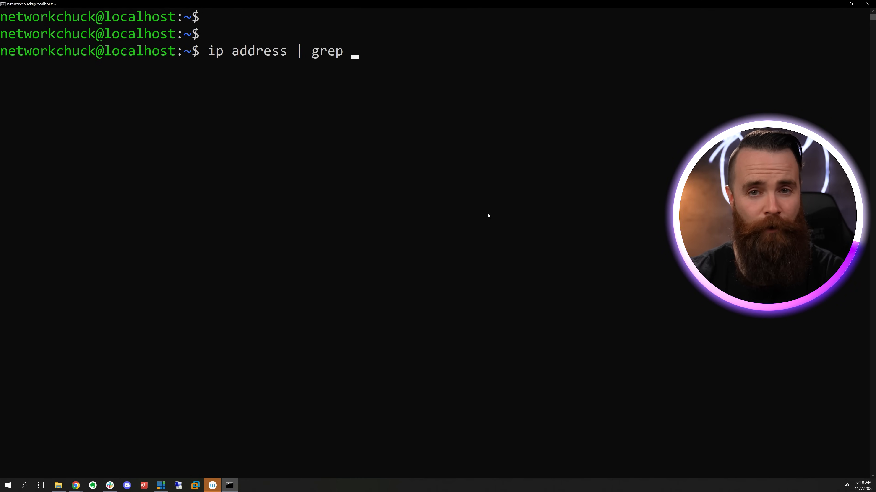
pyautogui.write('eth0')
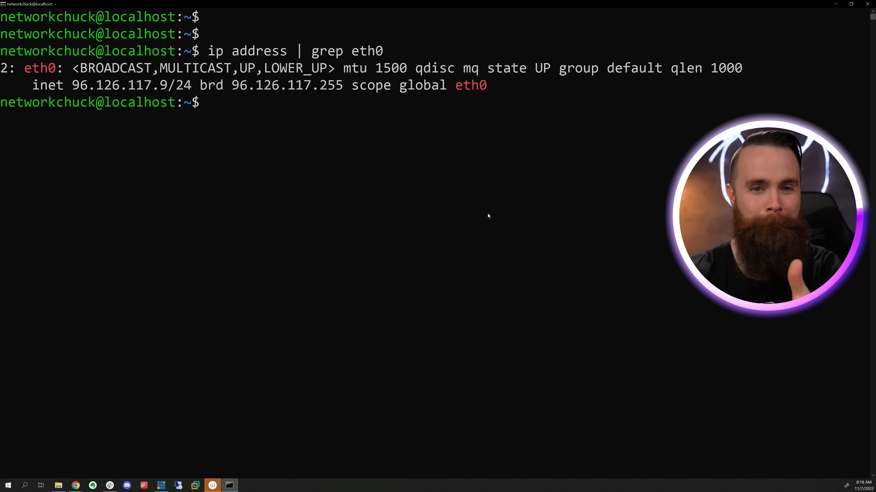
pyautogui.write('ip address | grep eth0 | grep inet')
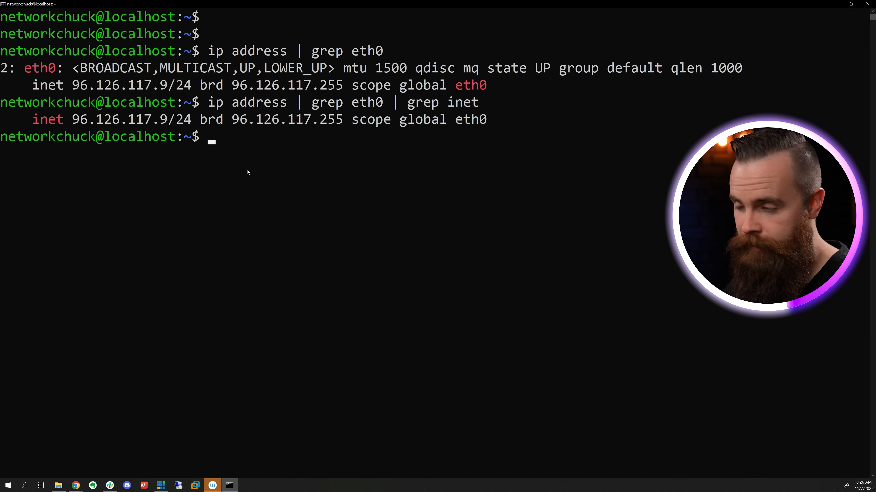
pyautogui.write('ip address | grep eth0 | grep inet | awk')
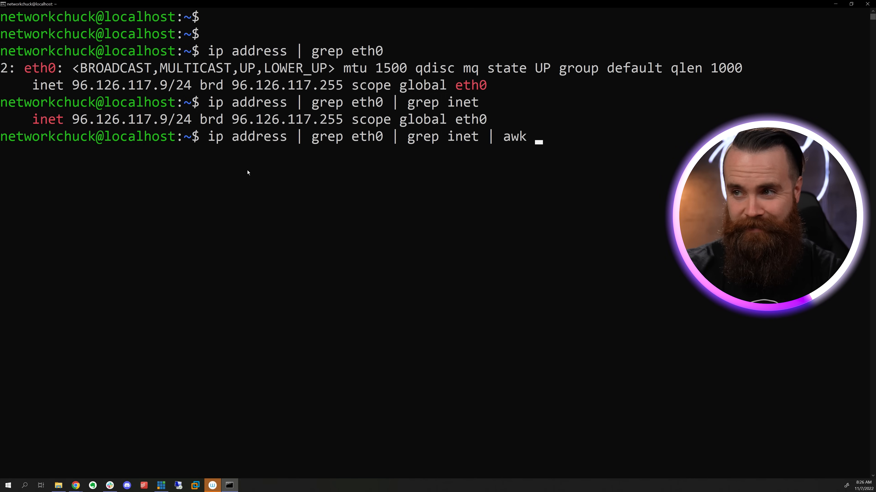
pyautogui.write("'{")
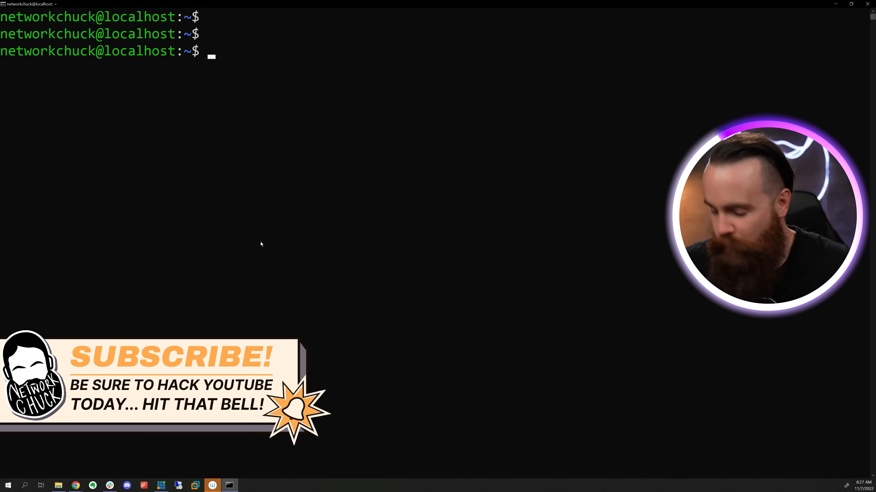
# Print /etc/resolv.conf with cat, showing nameserver 127.0.0.53.
pyautogui.write('cat /etc/')
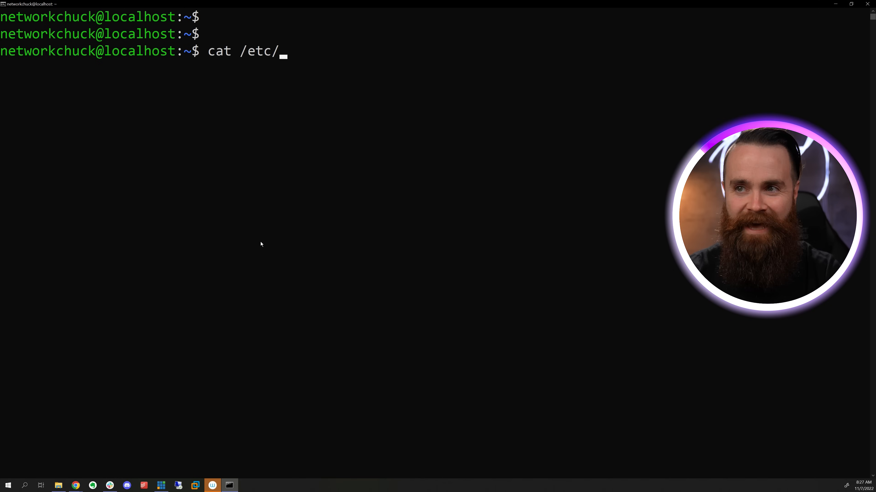
pyautogui.write('resovl')
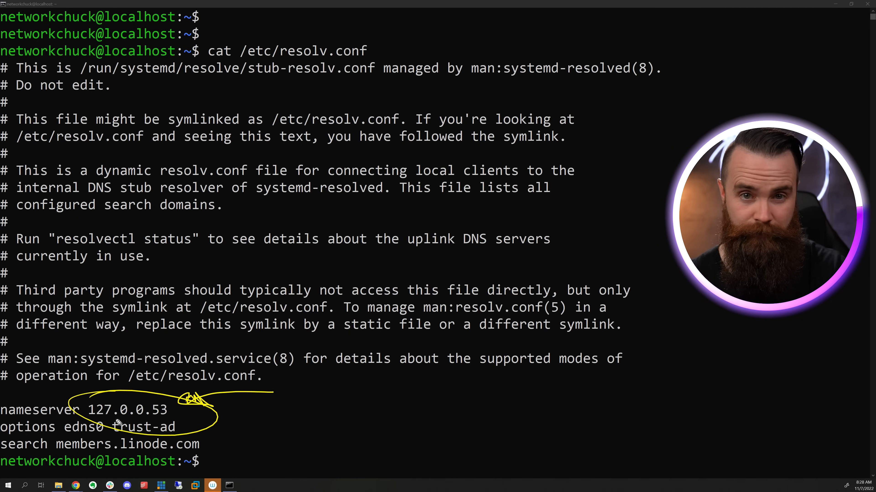
pyautogui.write('resolv')
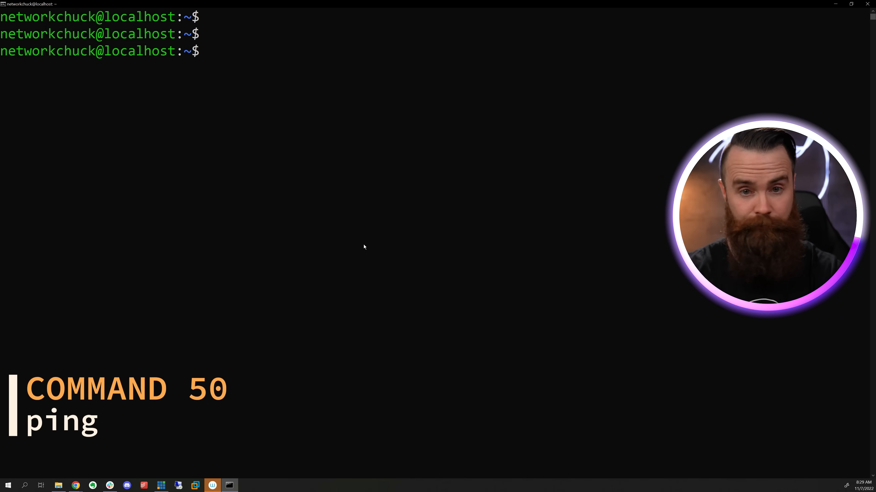
# Ping networkchuck.com continuously, stop it with Ctrl+C, then ping with a count of 5.
pyautogui.write('ping networkchuck.com')
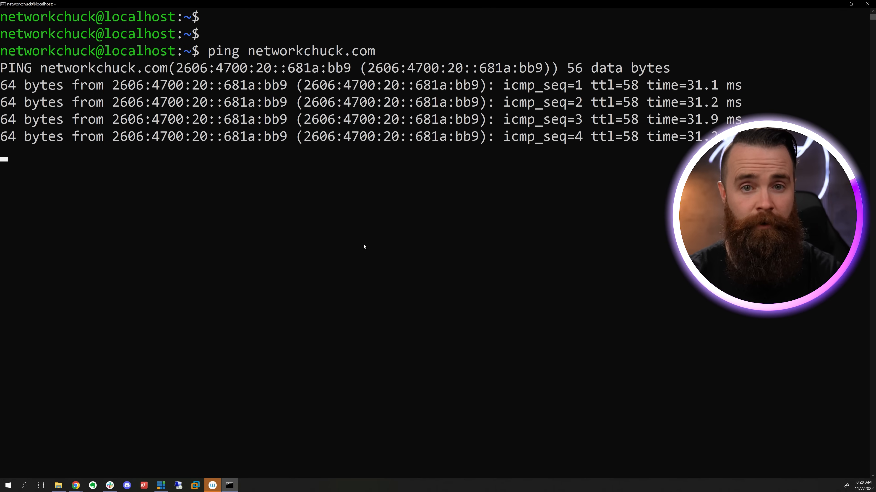
pyautogui.press('ctrl+c')
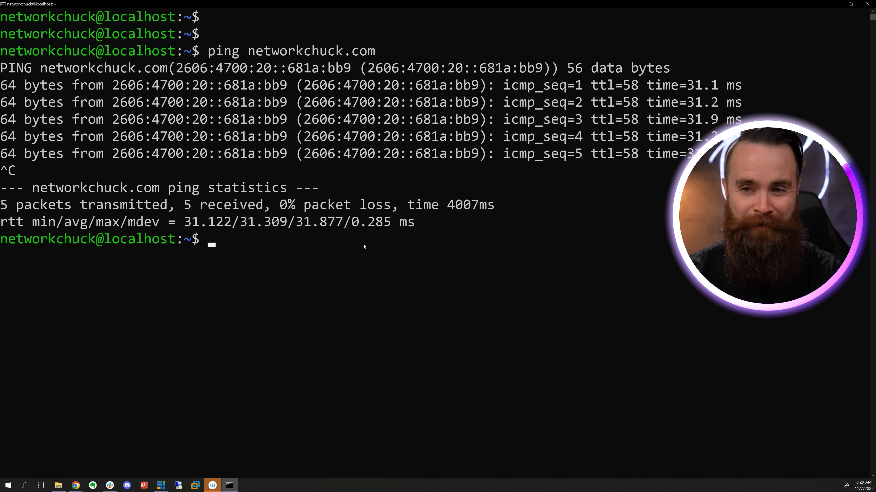
pyautogui.write('ping -c')
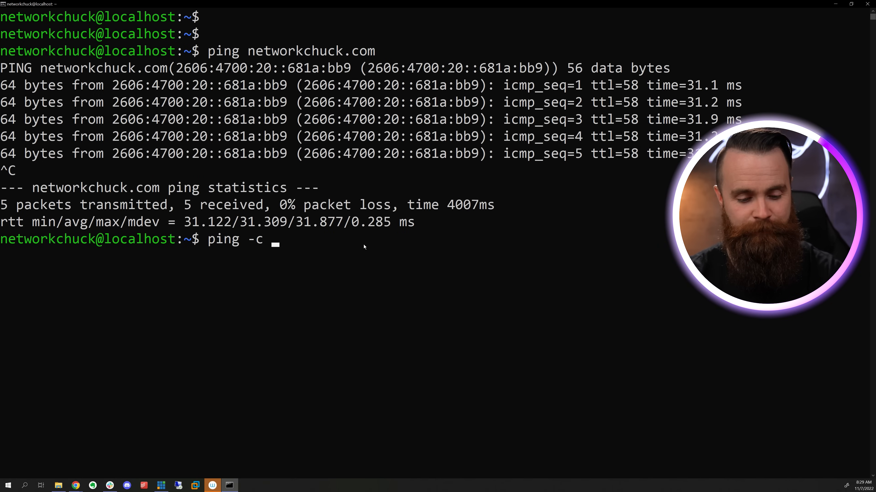
pyautogui.write('5 networkchuck.com')
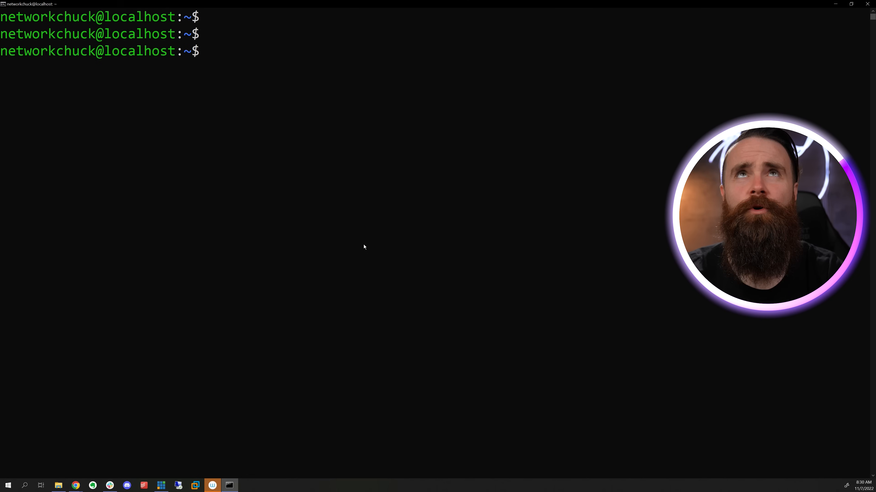
# Trace the route to networkchuck.com with traceroute.
pyautogui.write('traceroute')
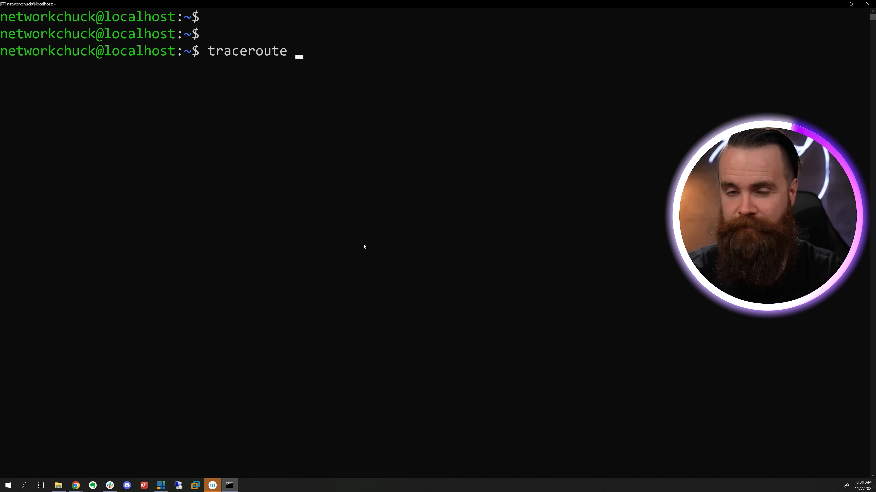
pyautogui.write('networkchuck.com')
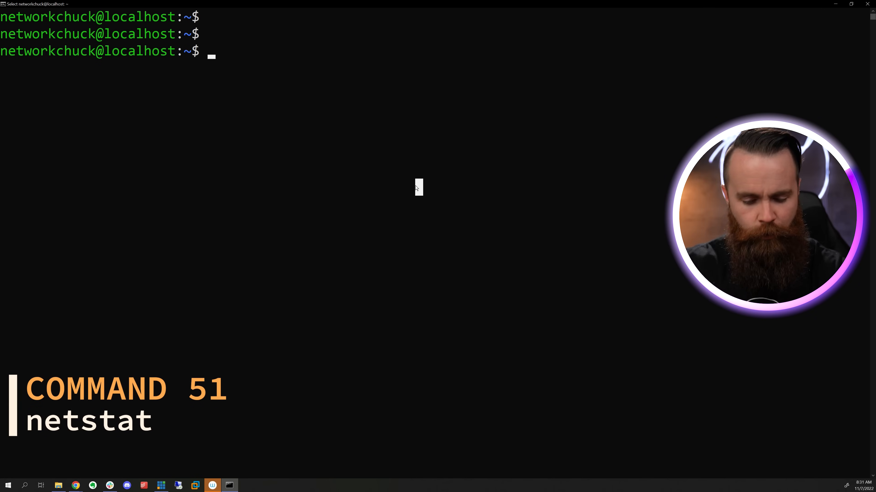
# List connections with netstat, listening ports with netstat -tulpn, then try ss.
pyautogui.write('netstat')
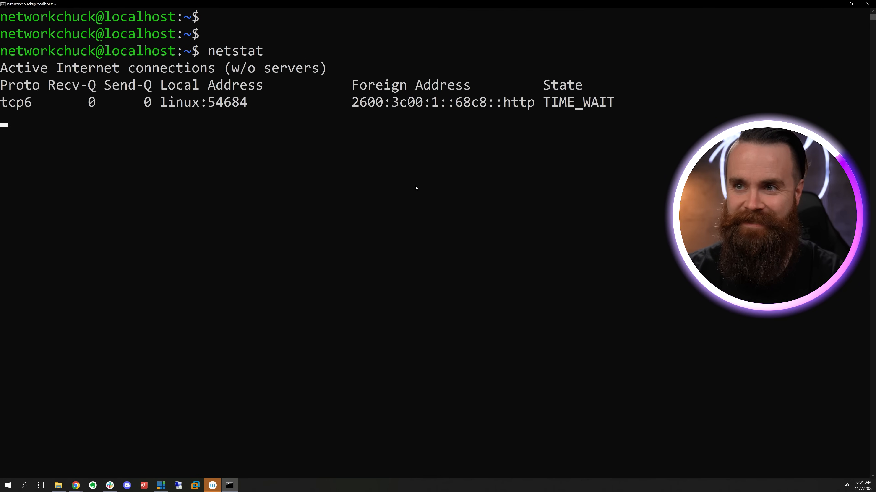
pyautogui.write('netstat -tulpn')
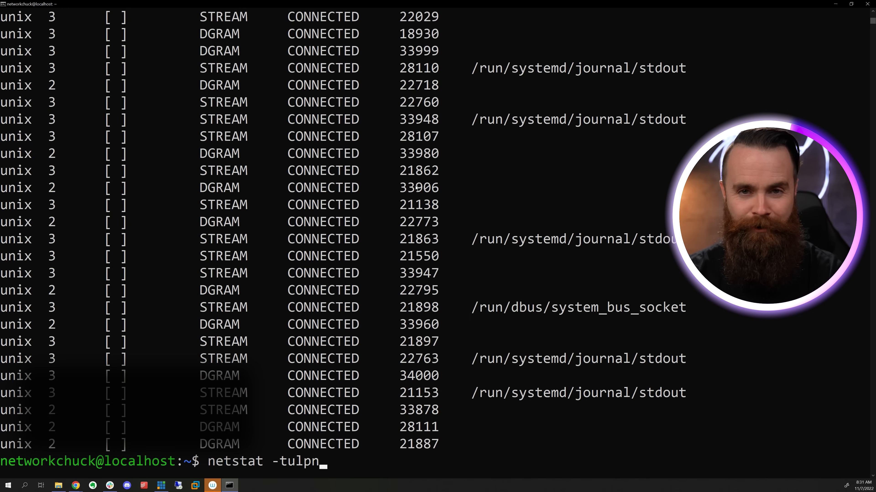
pyautogui.press('Return')
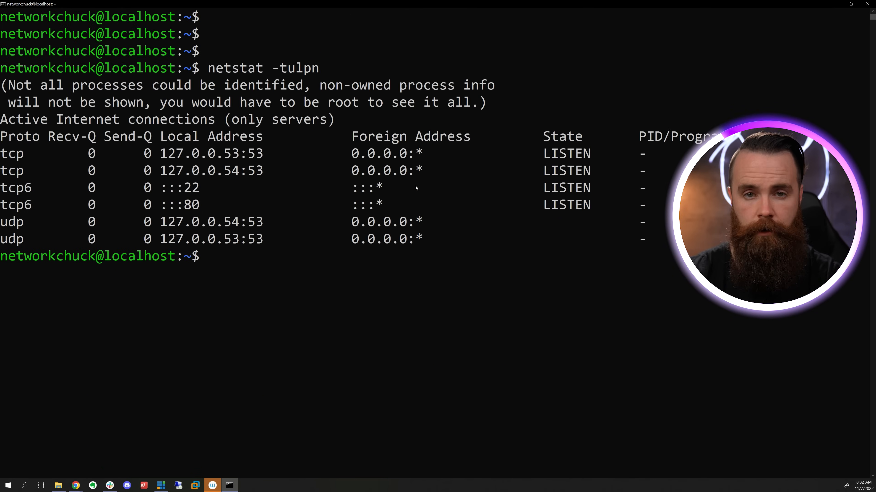
pyautogui.write('ss')
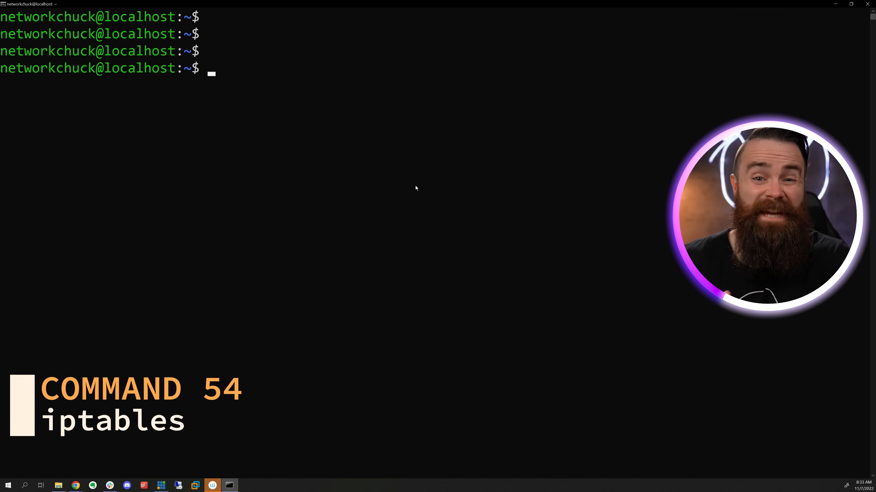
# Add an iptables rule accepting TCP port 80, then run ufw allow 80 and ufw status.
pyautogui.write('sudo iptables -I INPUT -p tcp -m tcp --dport 80 -j ACCEPT')
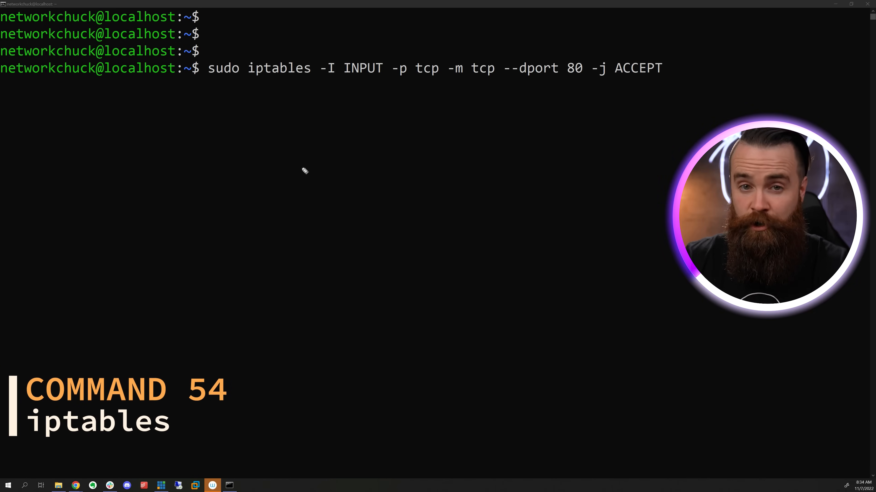
pyautogui.moveTo(286, 176); pyautogui.dragTo(316, 114)
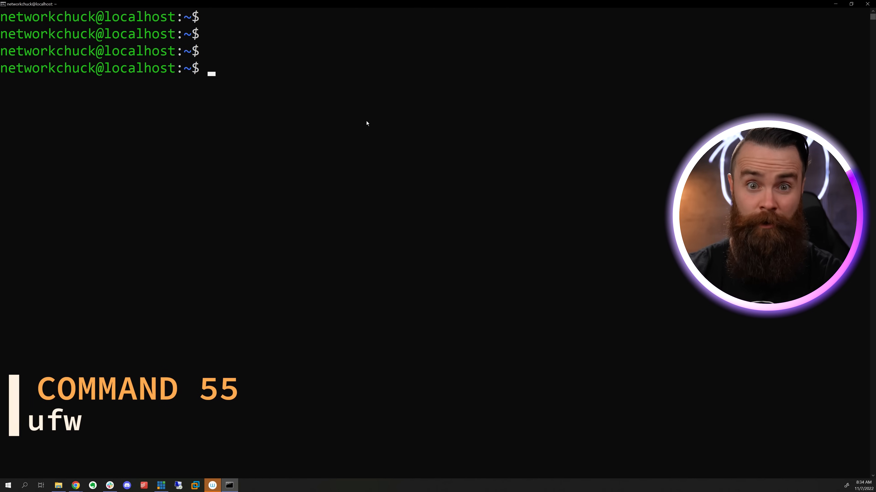
pyautogui.write('ufw statu')
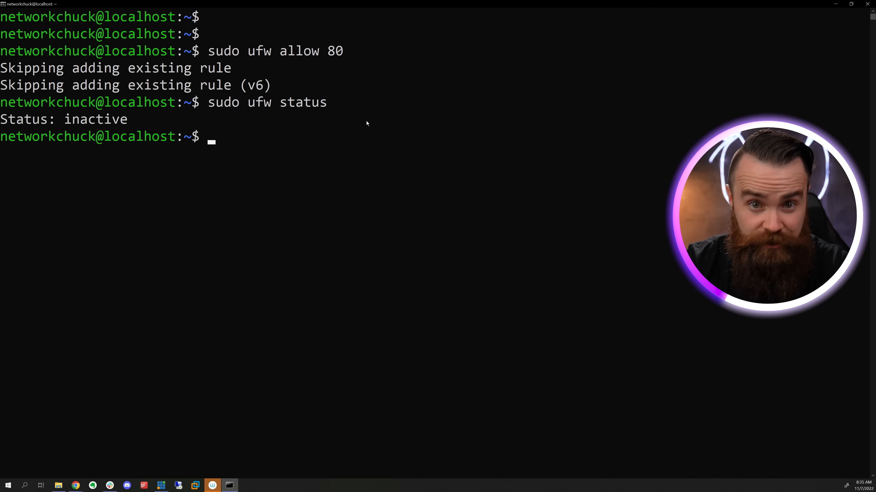
pyautogui.write('sudo u')
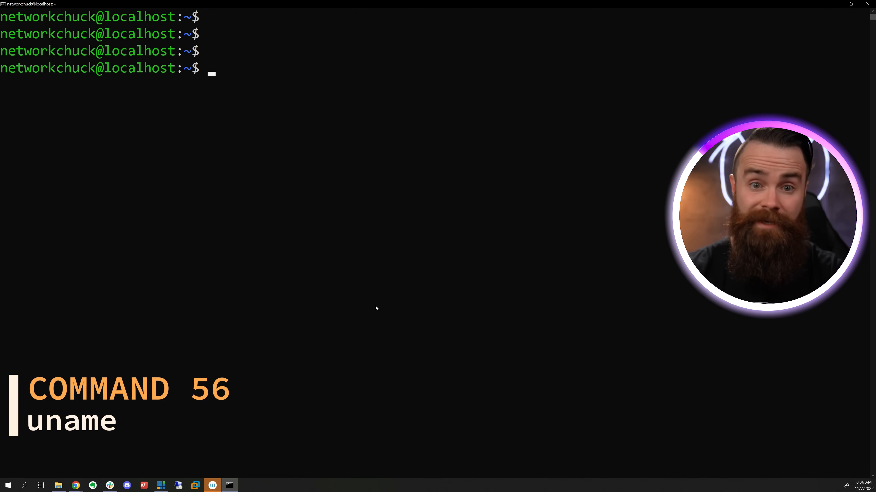
# Show the kernel with uname and full kernel 5.19.0-21-generic details with uname -a.
pyautogui.write('uname')
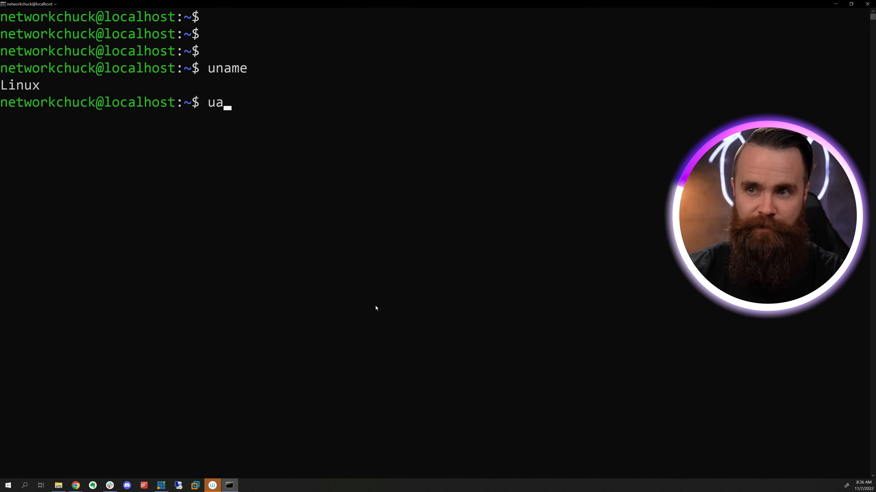
pyautogui.write('name -a')
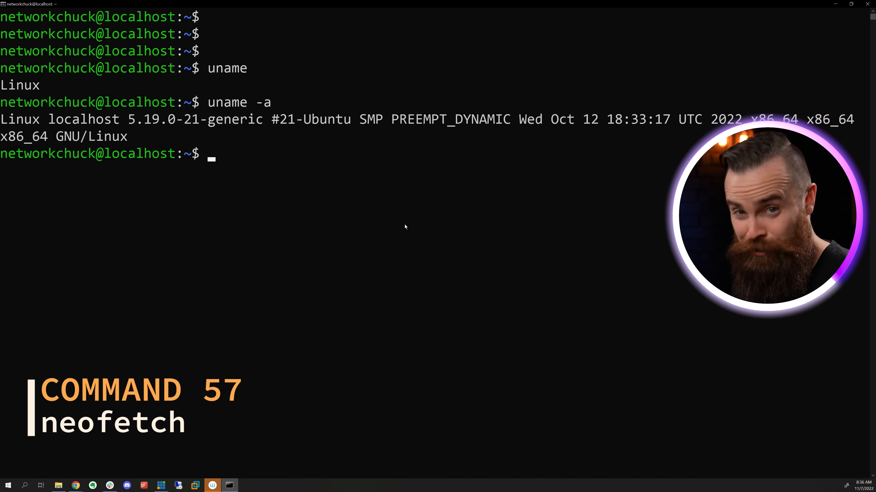
# Install and run neofetch showing Ubuntu 22.10 with 968MiB memory, then run cal.
pyautogui.write('sudo ap')
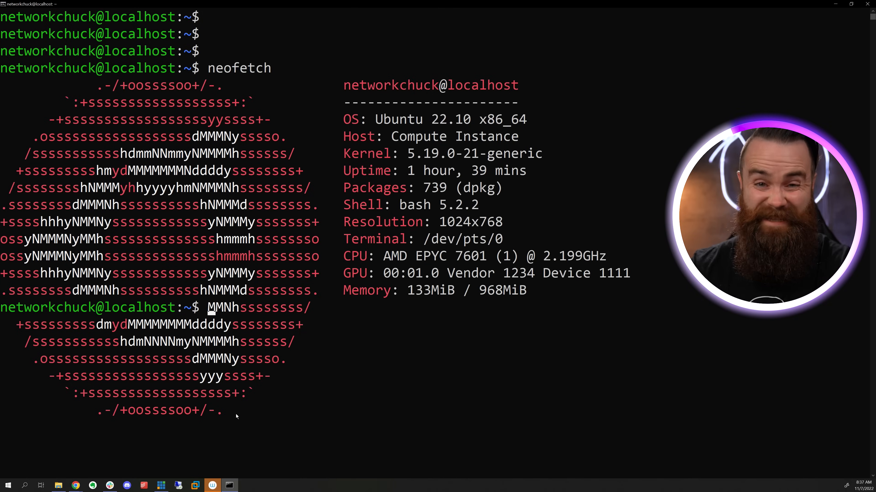
pyautogui.write('cal')
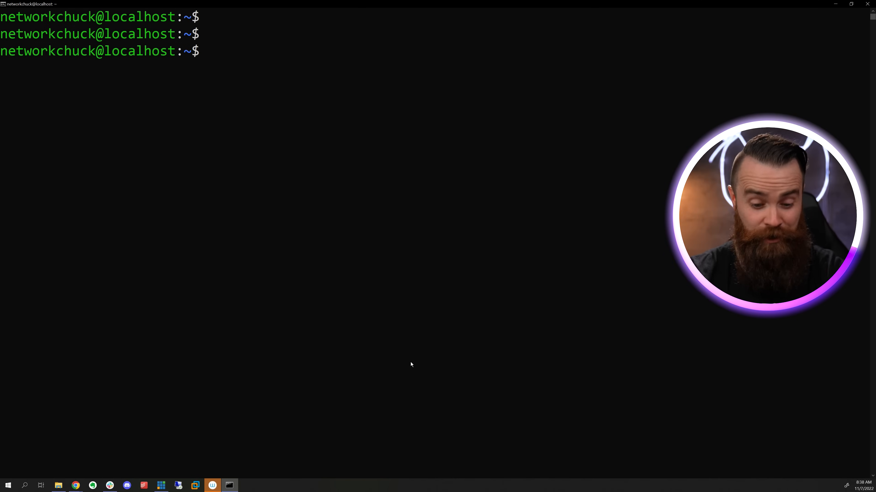
# Run echo "4+5+6+7" and free, then list session processes bash and ps.
pyautogui.write('echo "4+5+6+7"')
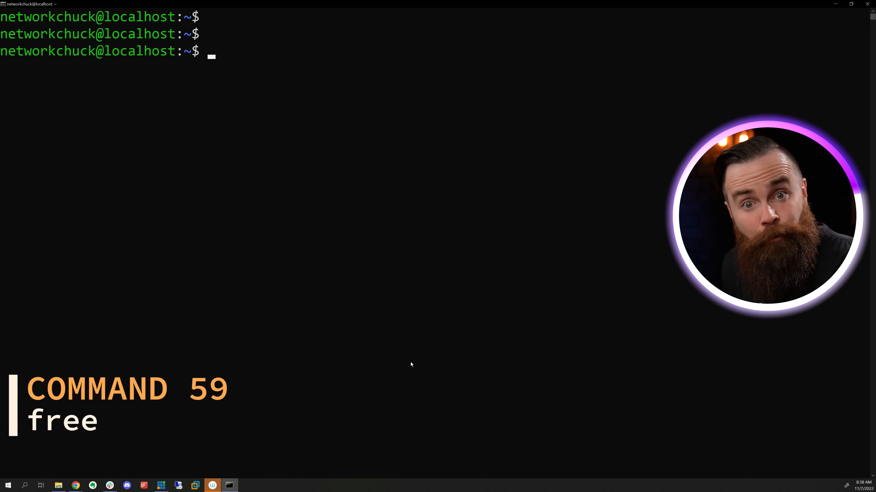
pyautogui.write('free')
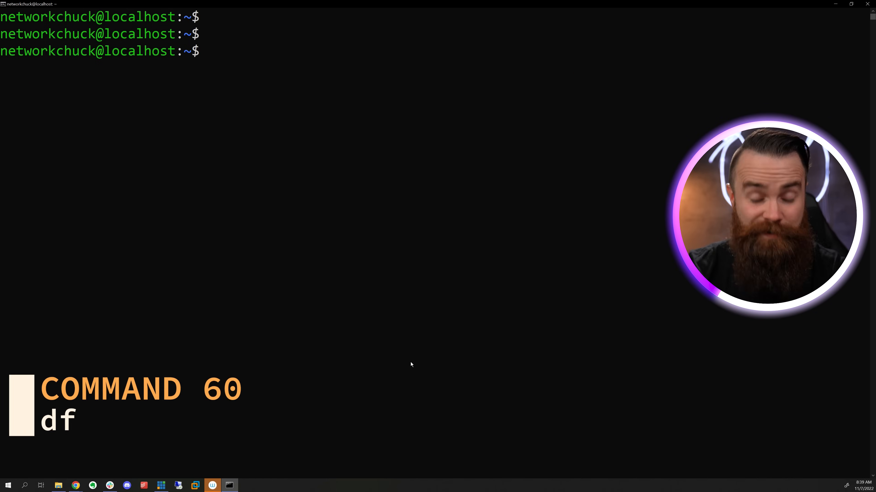
pyautogui.press('Return')
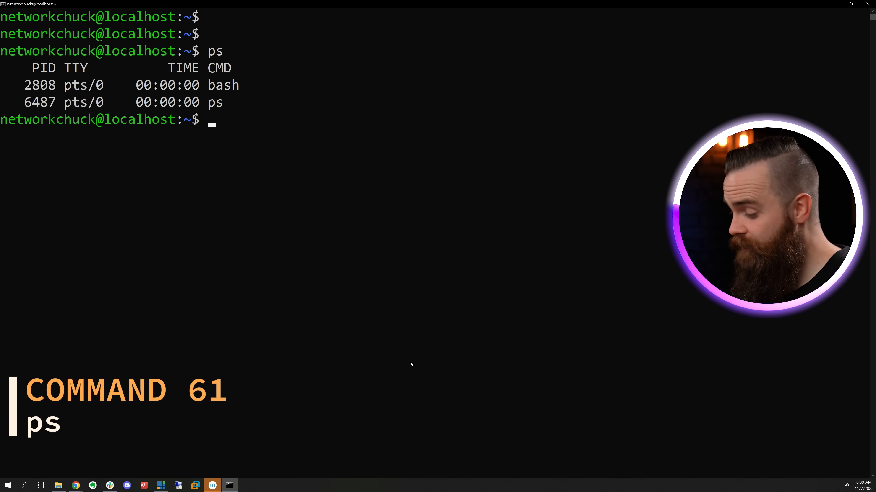
pyautogui.write('ps -aux')
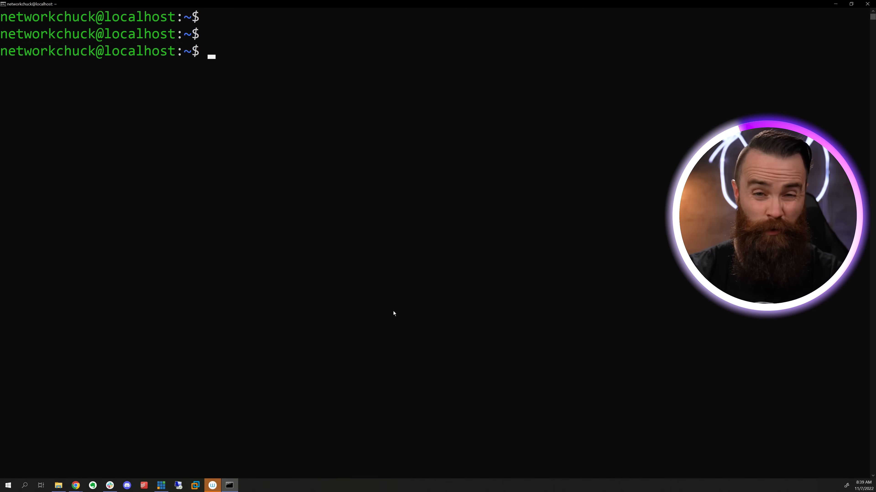
pyautogui.write('t')
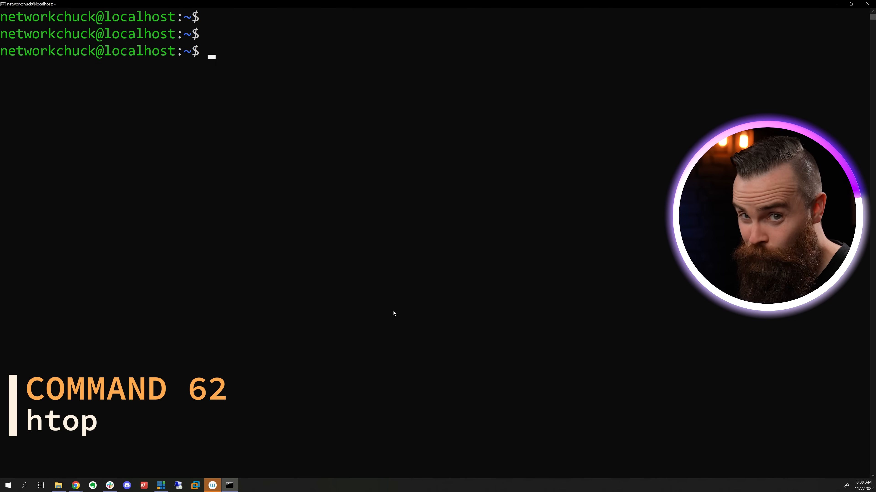
pyautogui.write('htop')
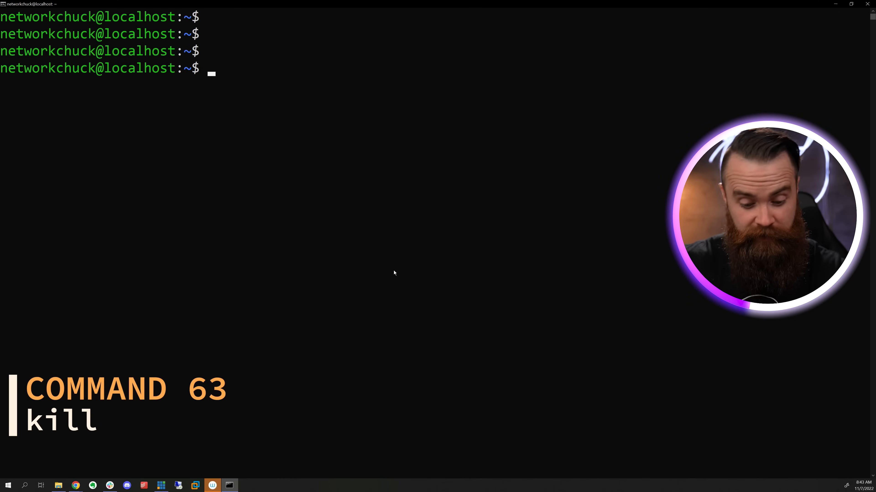
# Find the running thisisbash.sh script with ps -aux | grep, revealing PID 6659.
pyautogui.write('ps -aux')
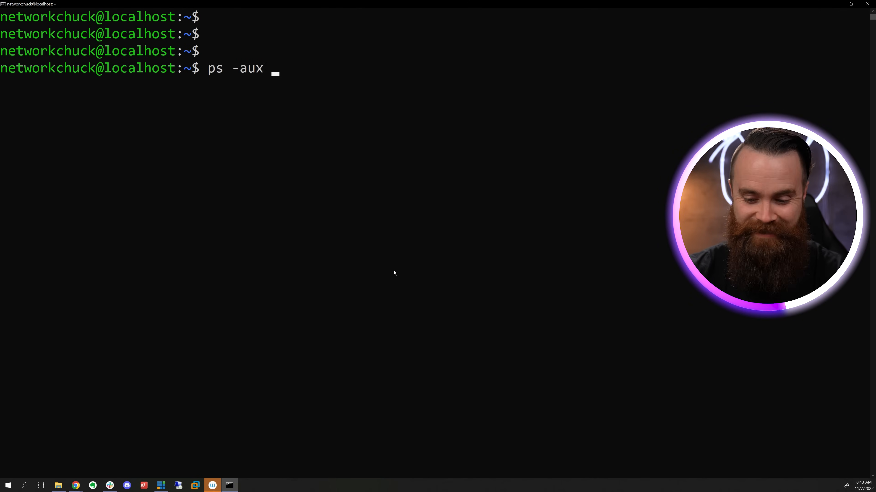
pyautogui.write('| grep thisisbash')
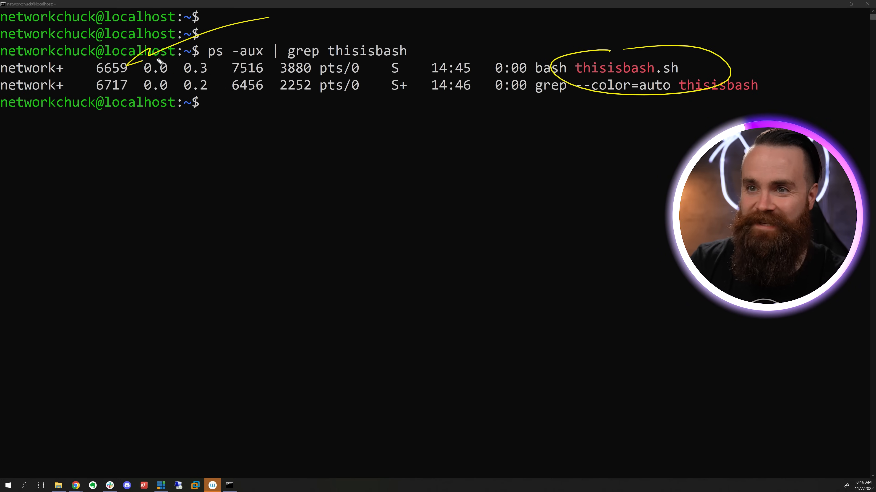
# Force-terminate process 6659 with kill -9 and demonstrate pkill -f.
pyautogui.write('kill -')
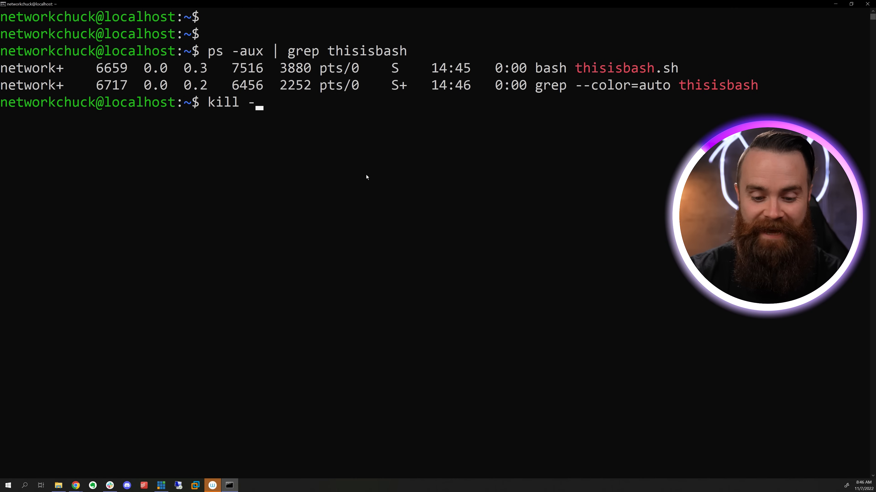
pyautogui.write('9')
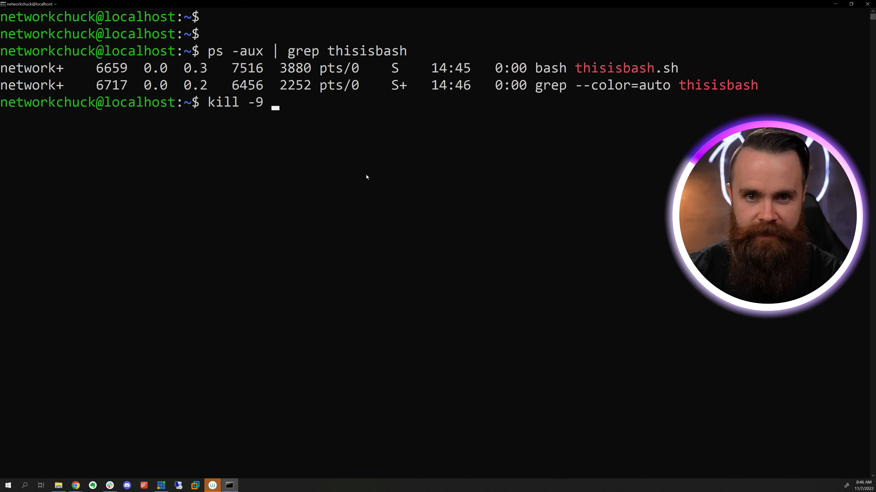
pyautogui.write('6659')
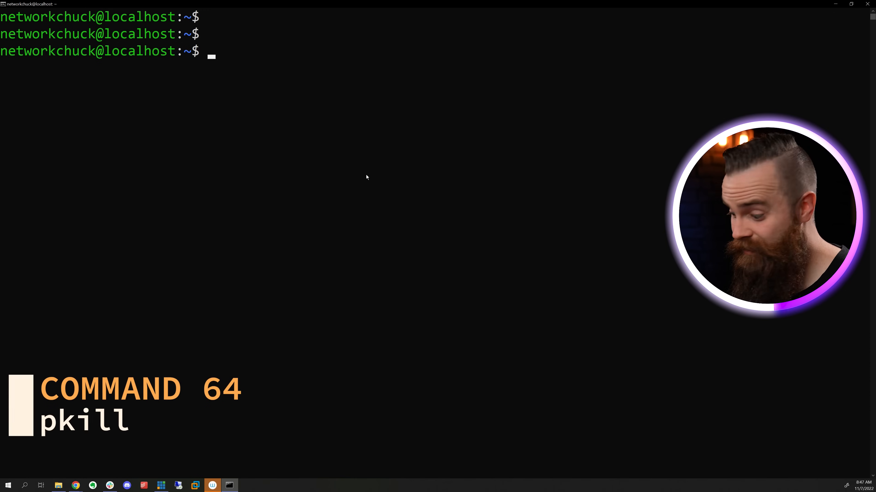
pyautogui.write('pkill -f')
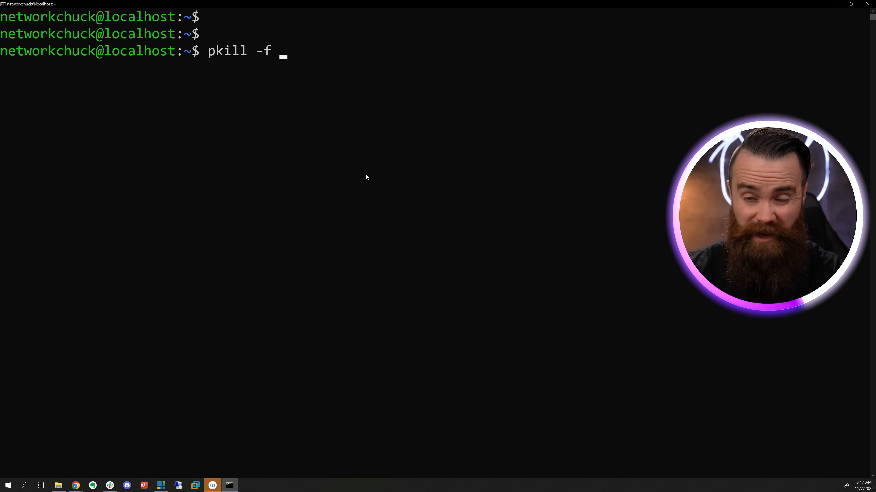
pyautogui.write('t')
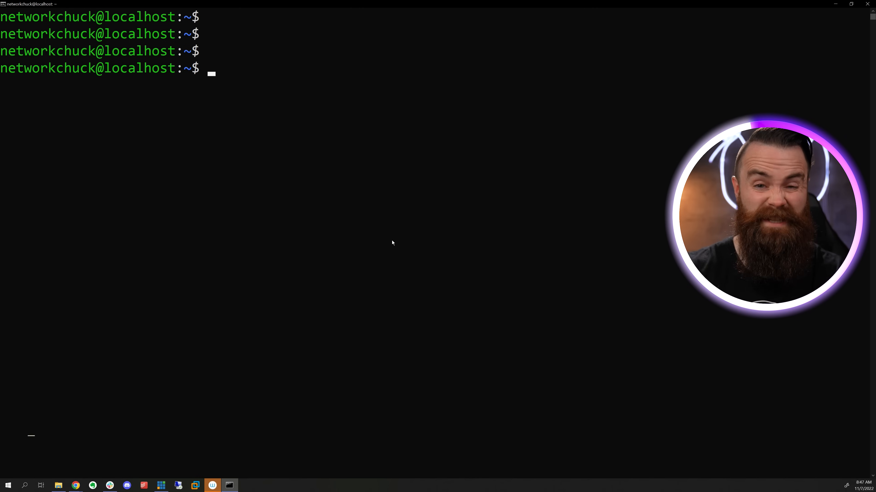
# Start and stop apache2 with sudo systemctl, then check apache2 status.
pyautogui.write('systemctl')
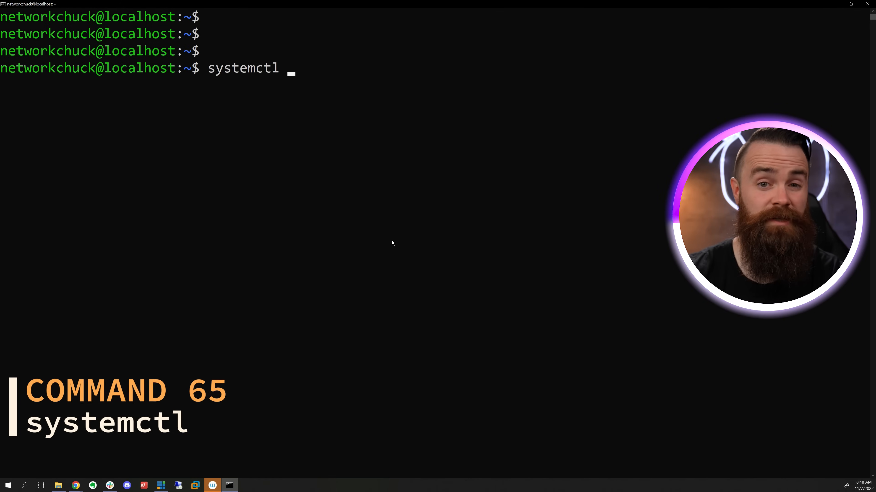
pyautogui.write('stop apache')
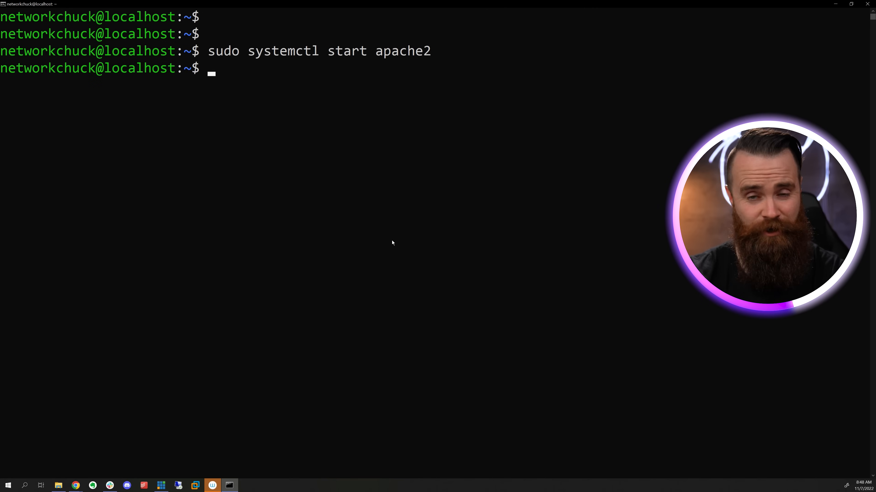
pyautogui.write('sudo systemctl status apache2')
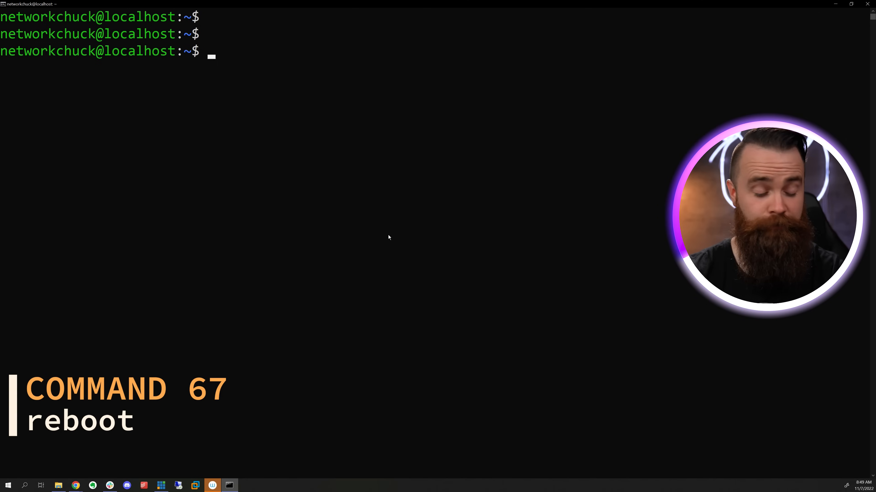
# Enter sudo reboot, then begin sudo shutdown -h now without running it.
pyautogui.write('sudo reboot')
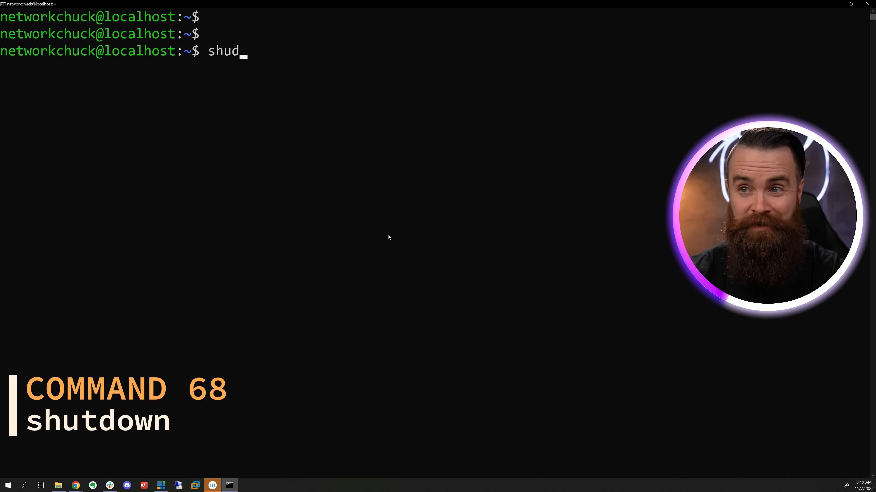
pyautogui.write('sudo shutdown')
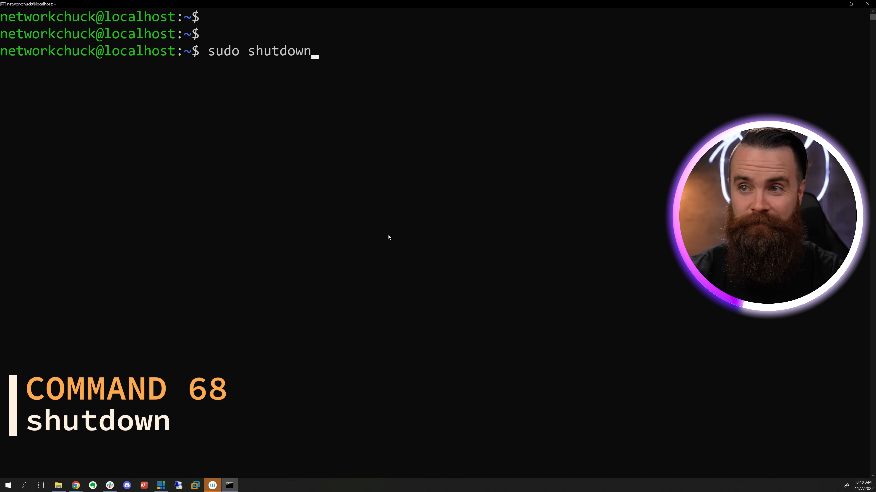
pyautogui.moveTo(294, 82)
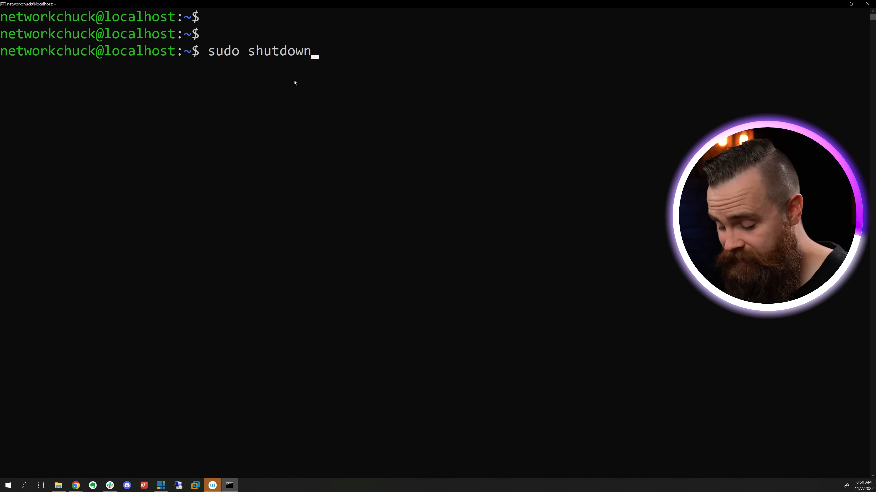
pyautogui.write('-h n')
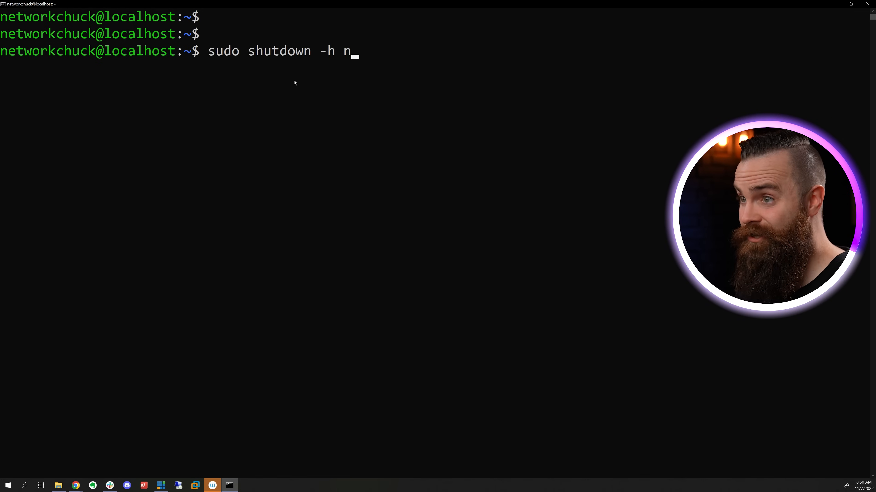